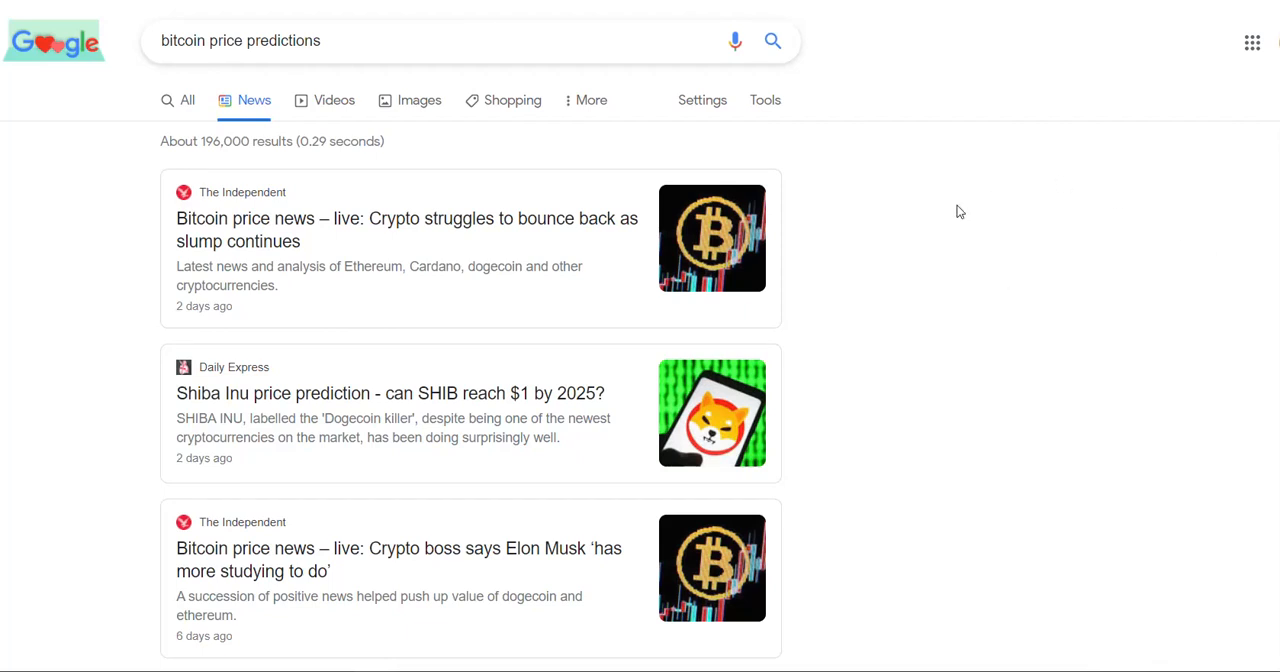
mouse_move(552, 128)
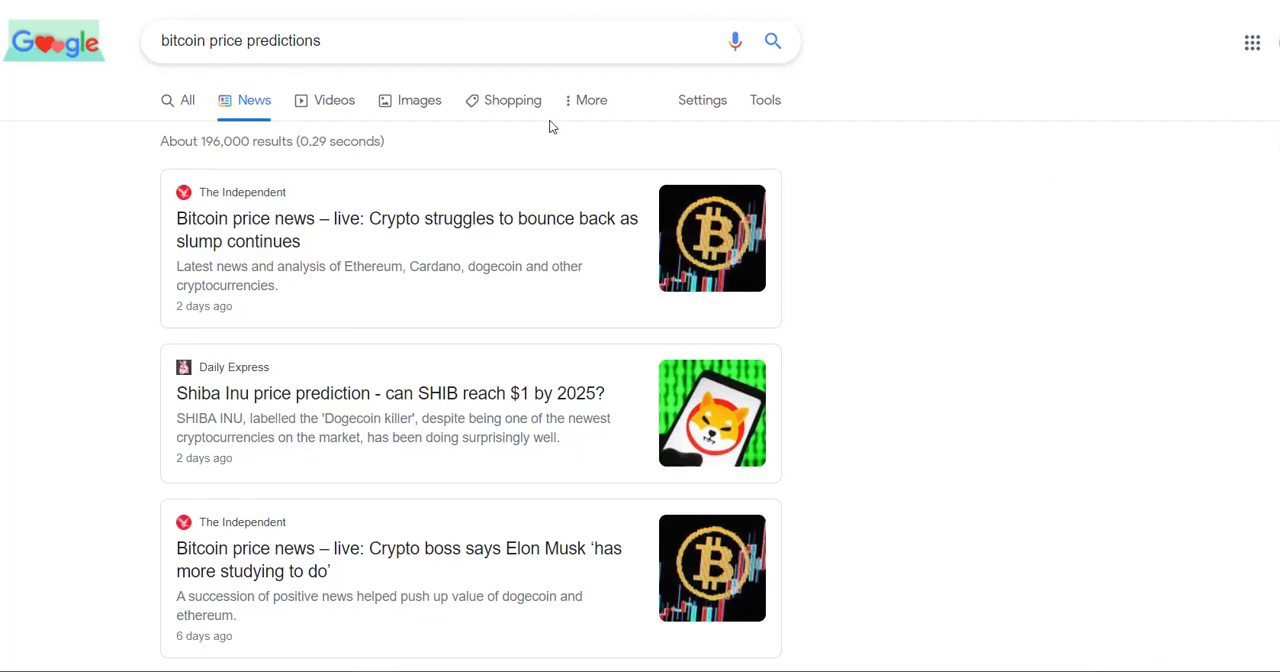
mouse_move(408, 228)
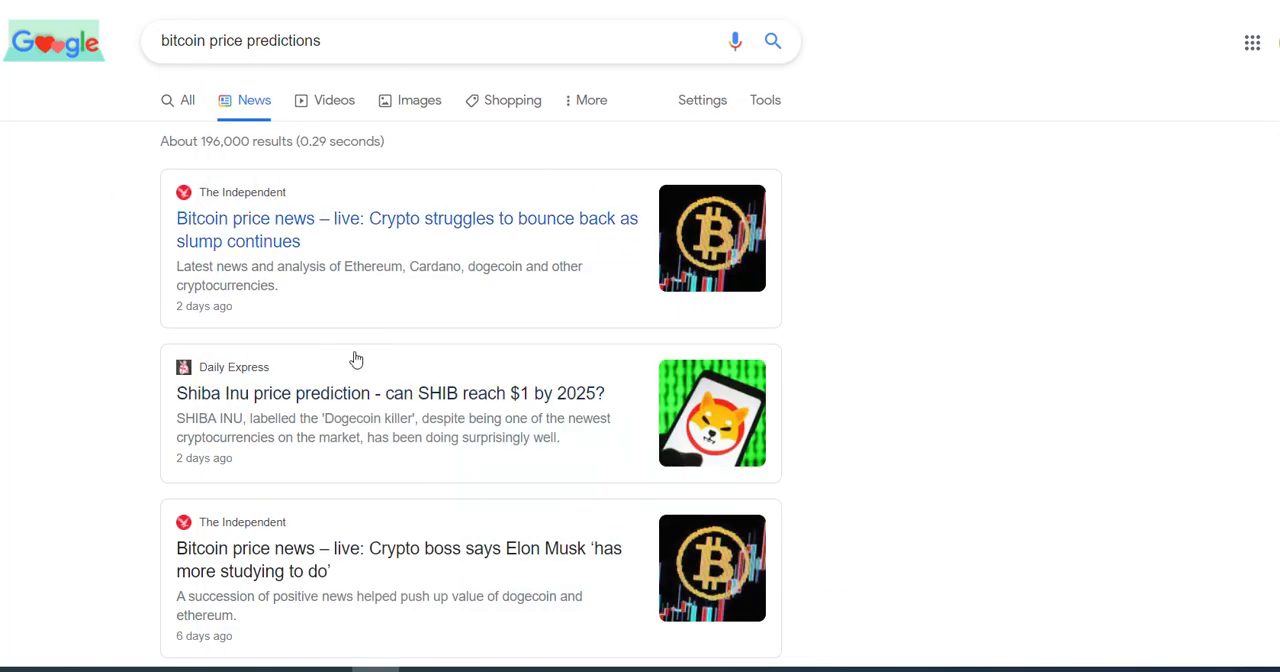
mouse_move(482, 308)
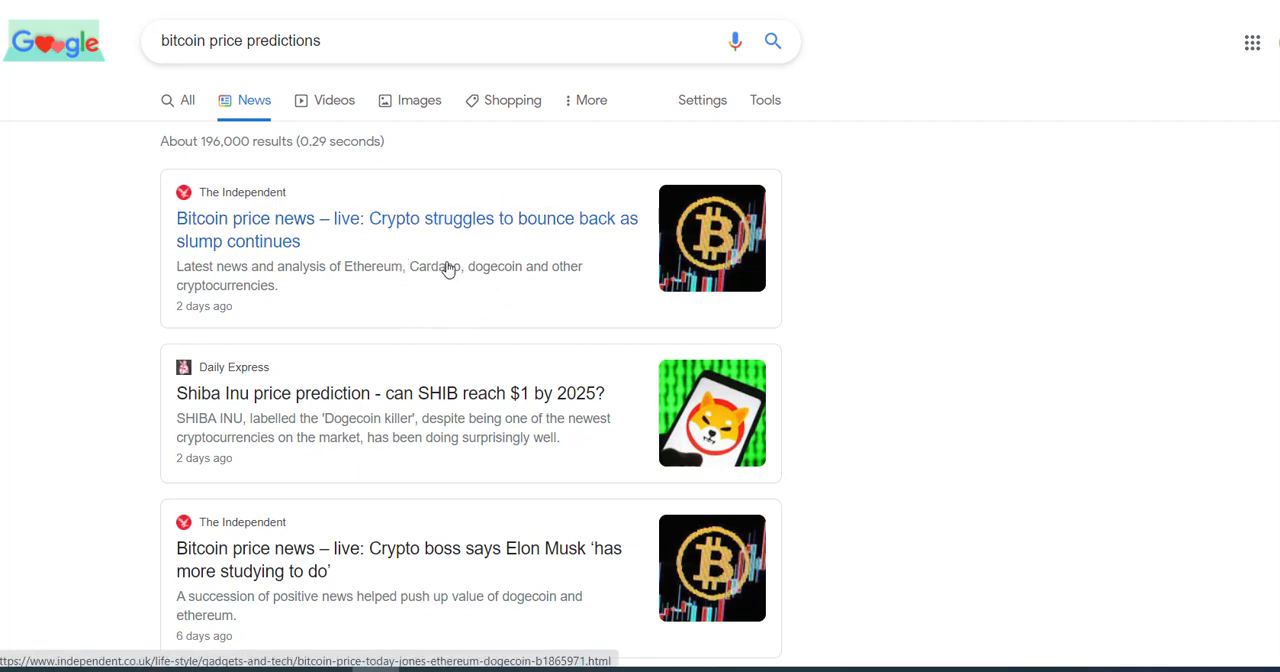
mouse_move(400, 240)
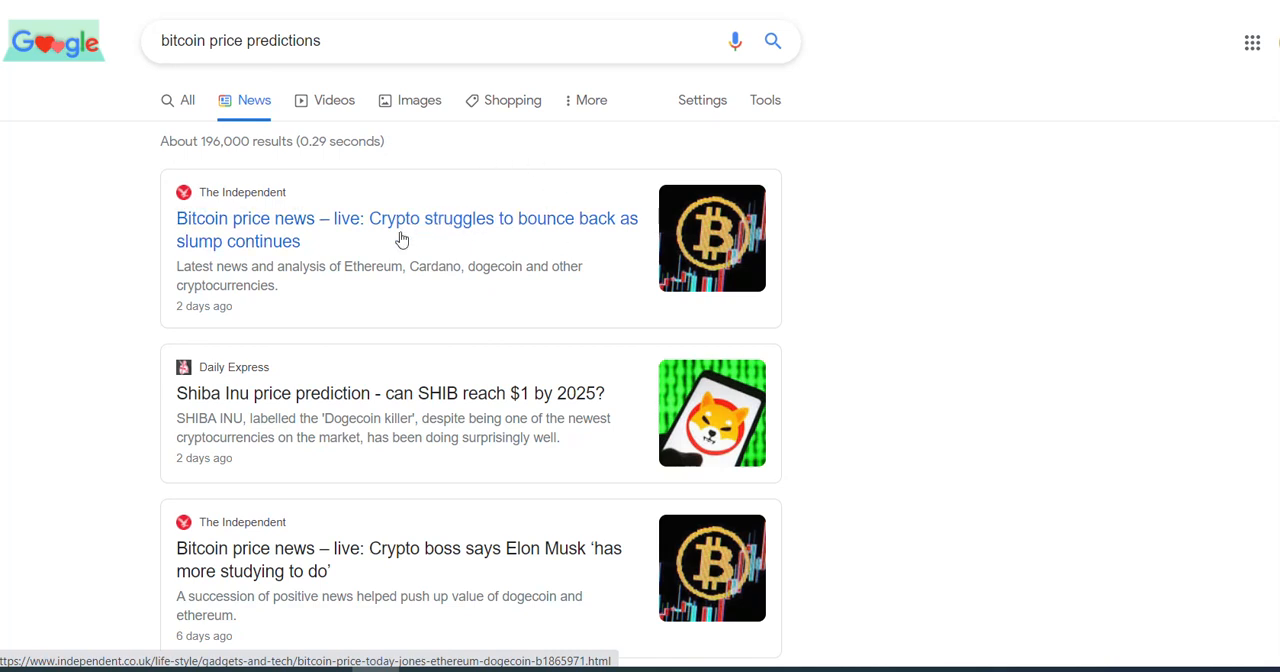
mouse_move(472, 392)
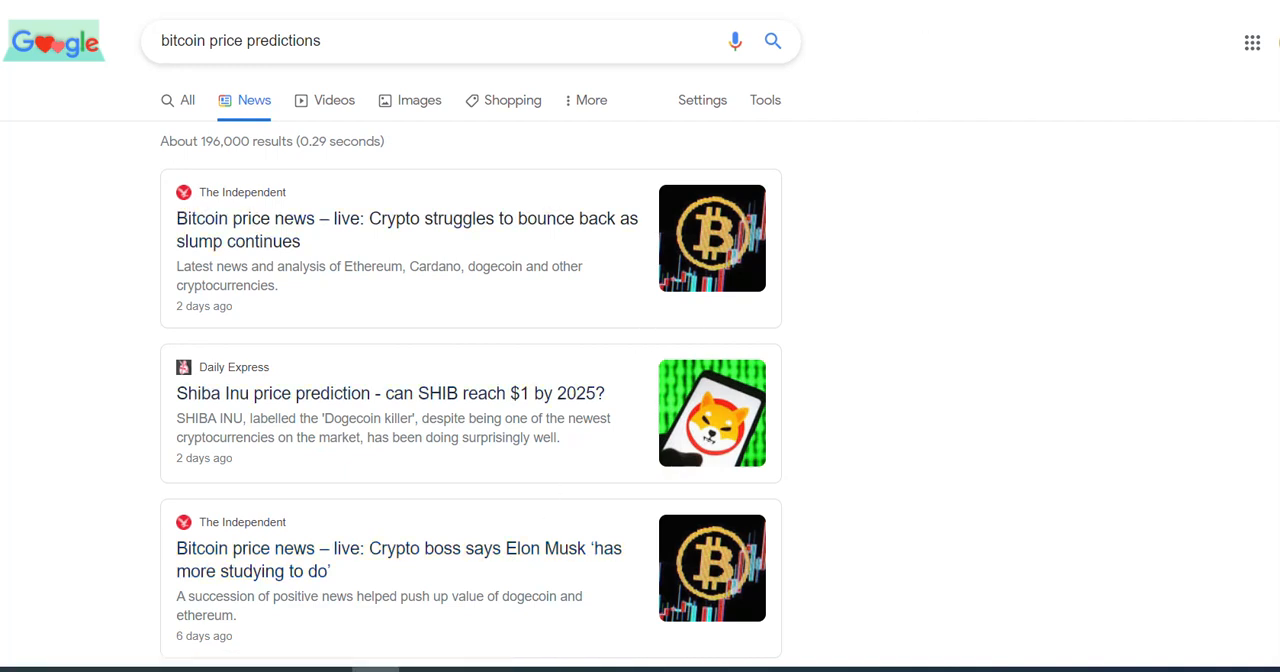
text(bitcoin 100k)
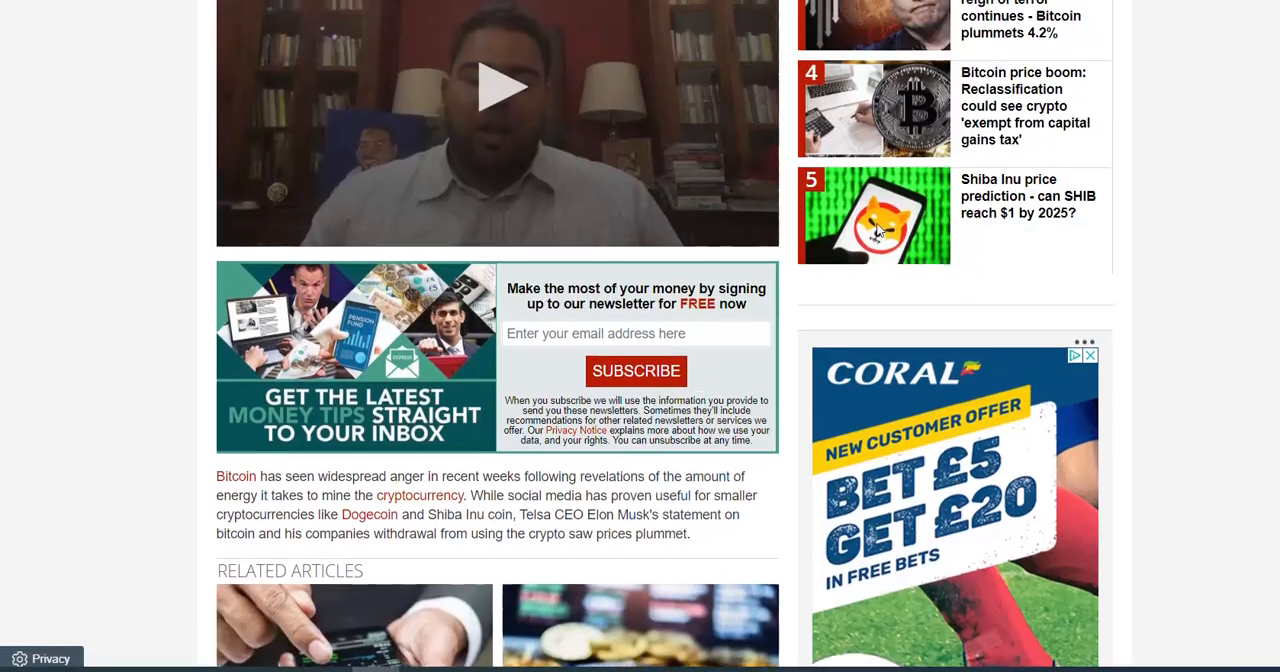
scroll(up, 3)
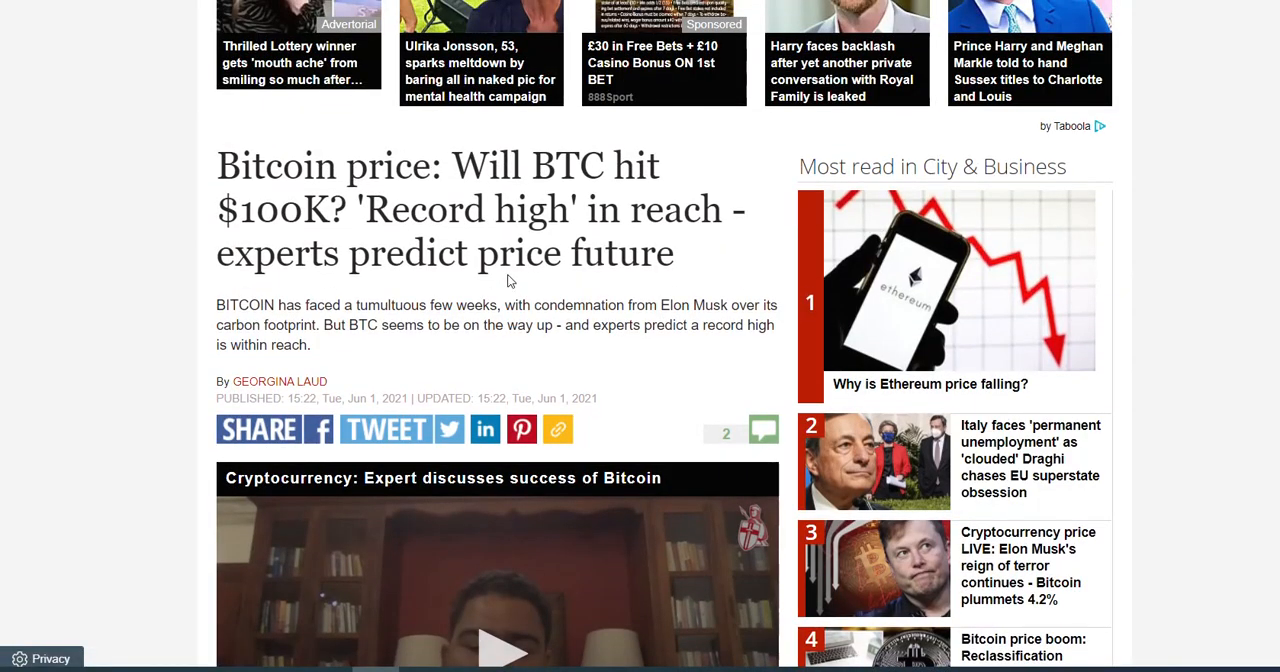
mouse_move(490, 224)
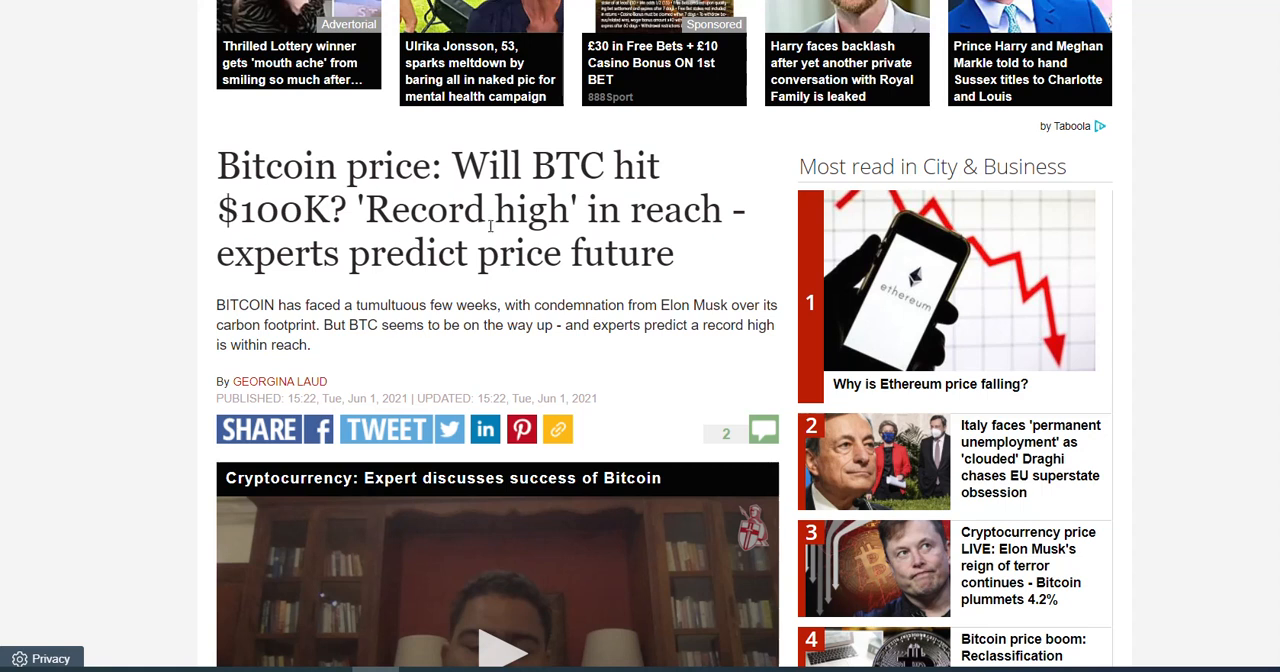
mouse_move(288, 150)
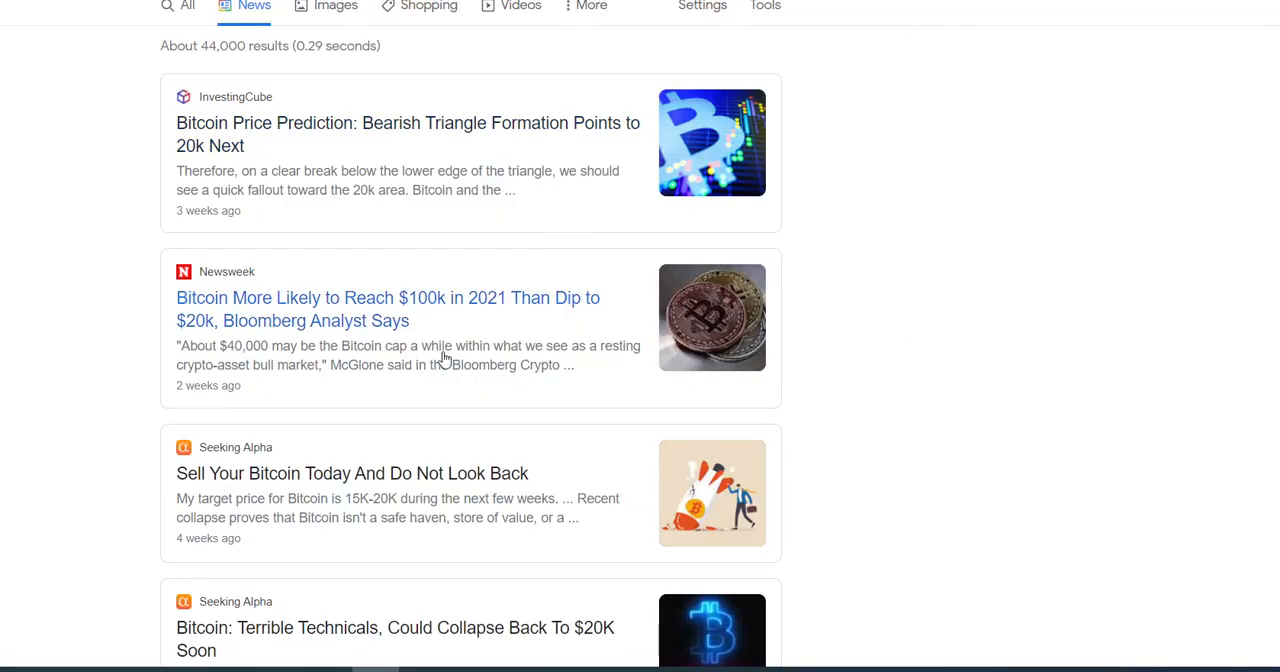
mouse_move(412, 250)
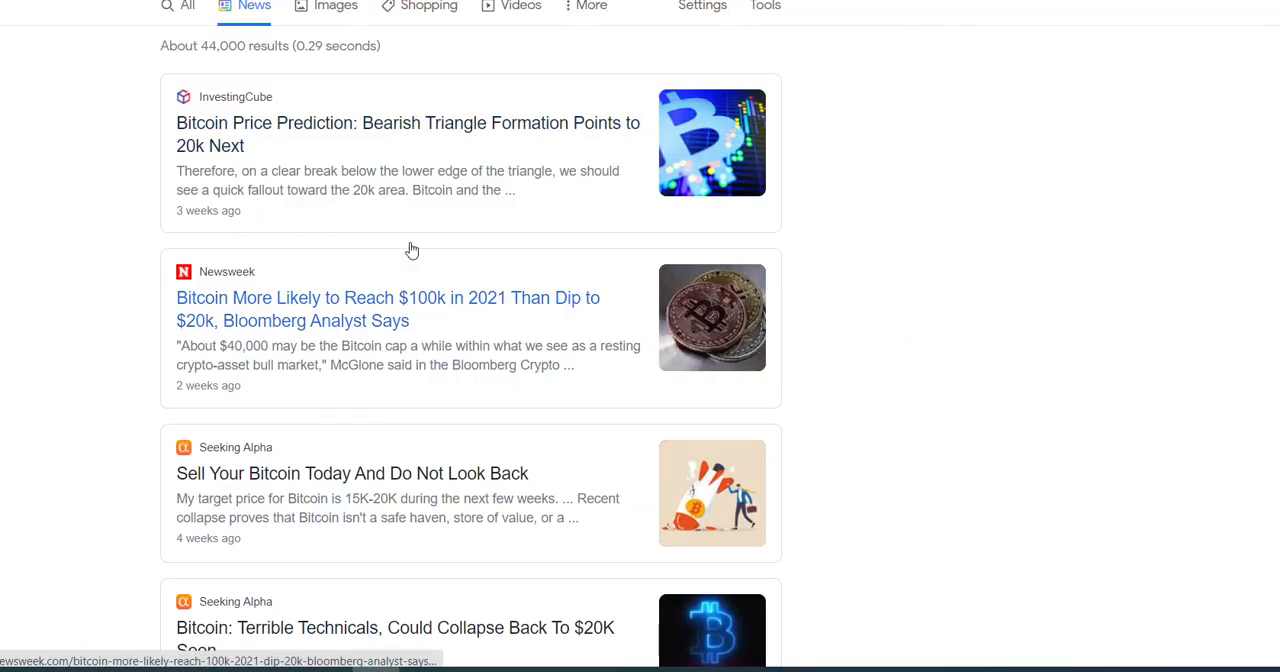
mouse_move(416, 390)
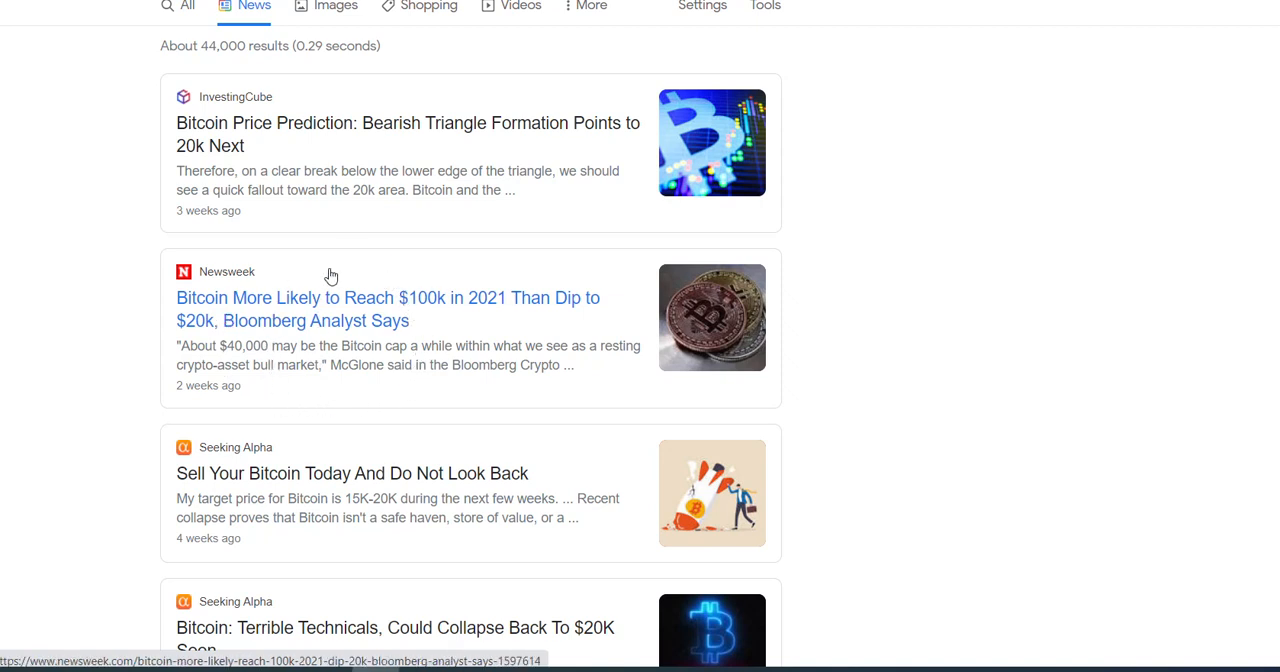
mouse_move(344, 390)
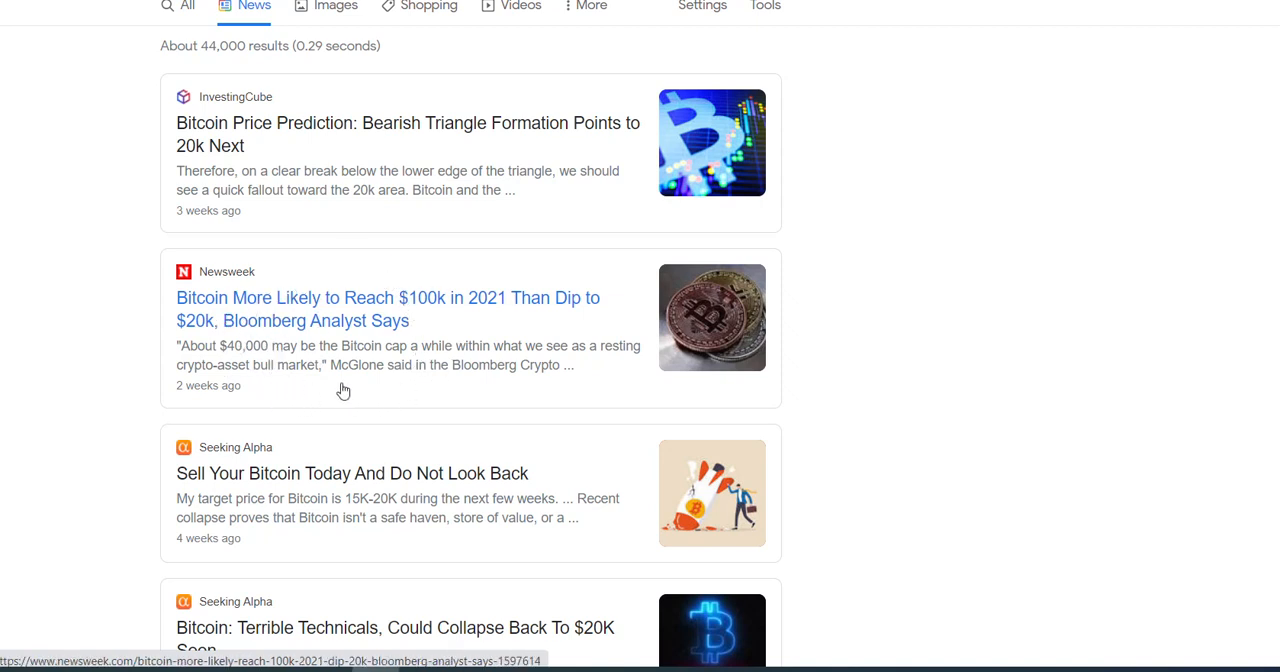
mouse_move(352, 300)
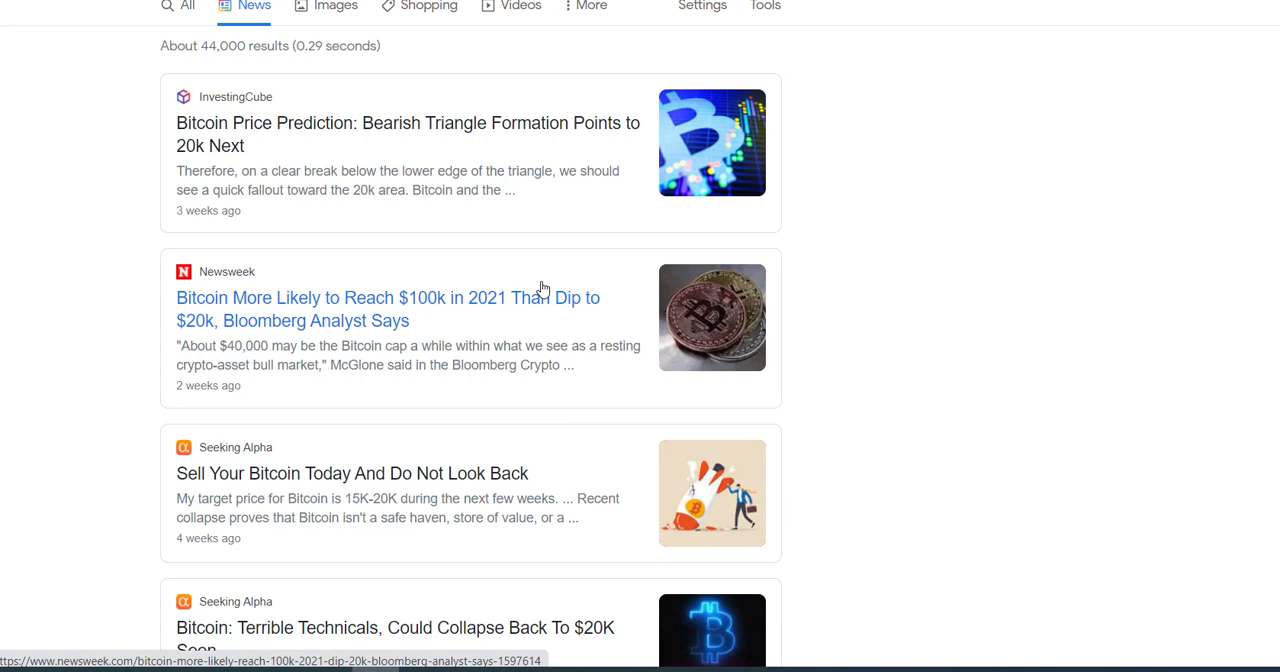
mouse_move(568, 448)
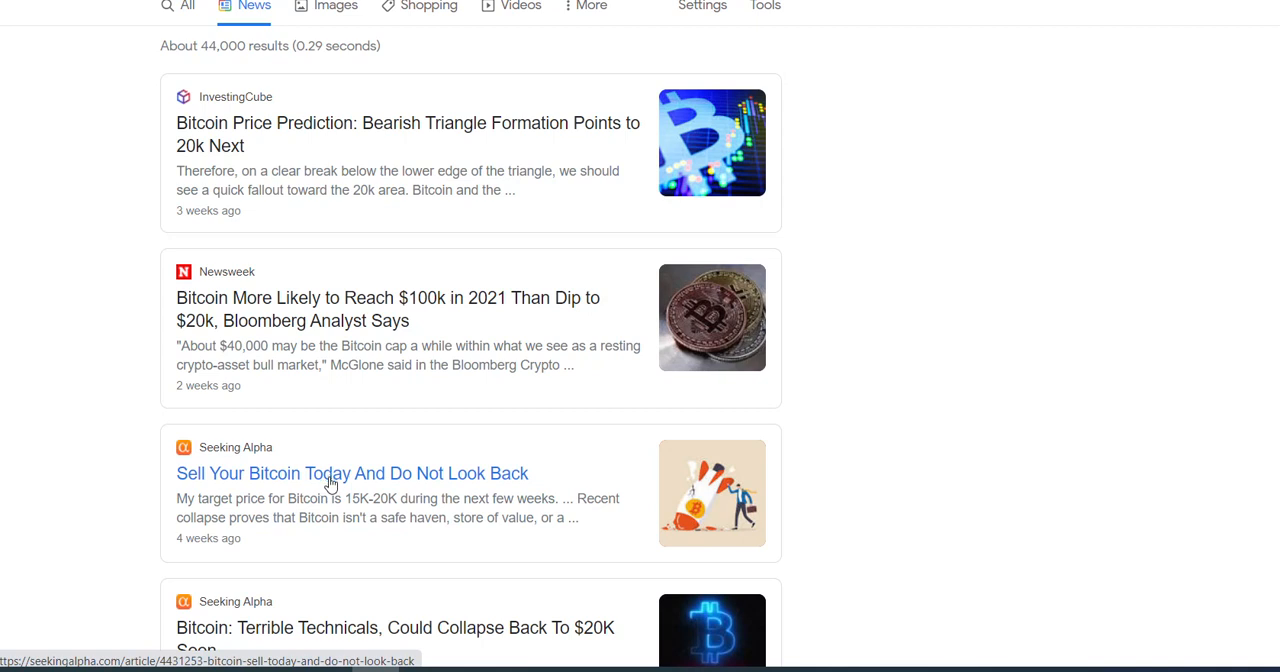
mouse_move(428, 446)
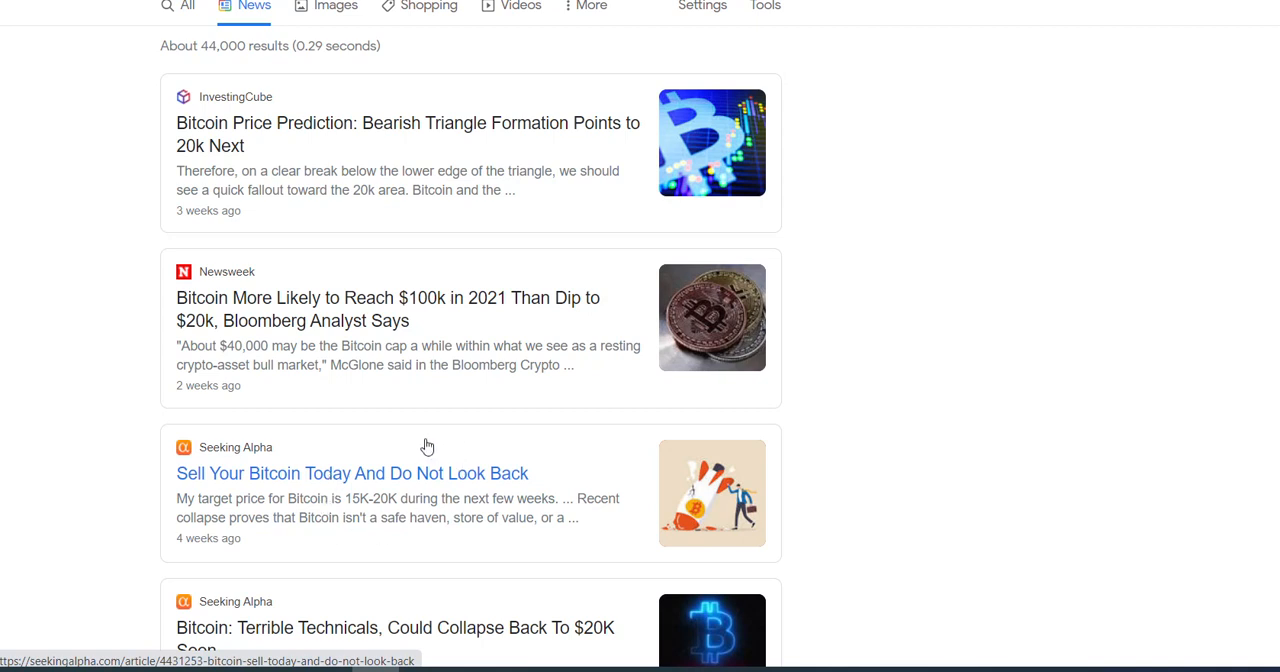
scroll(down, 3)
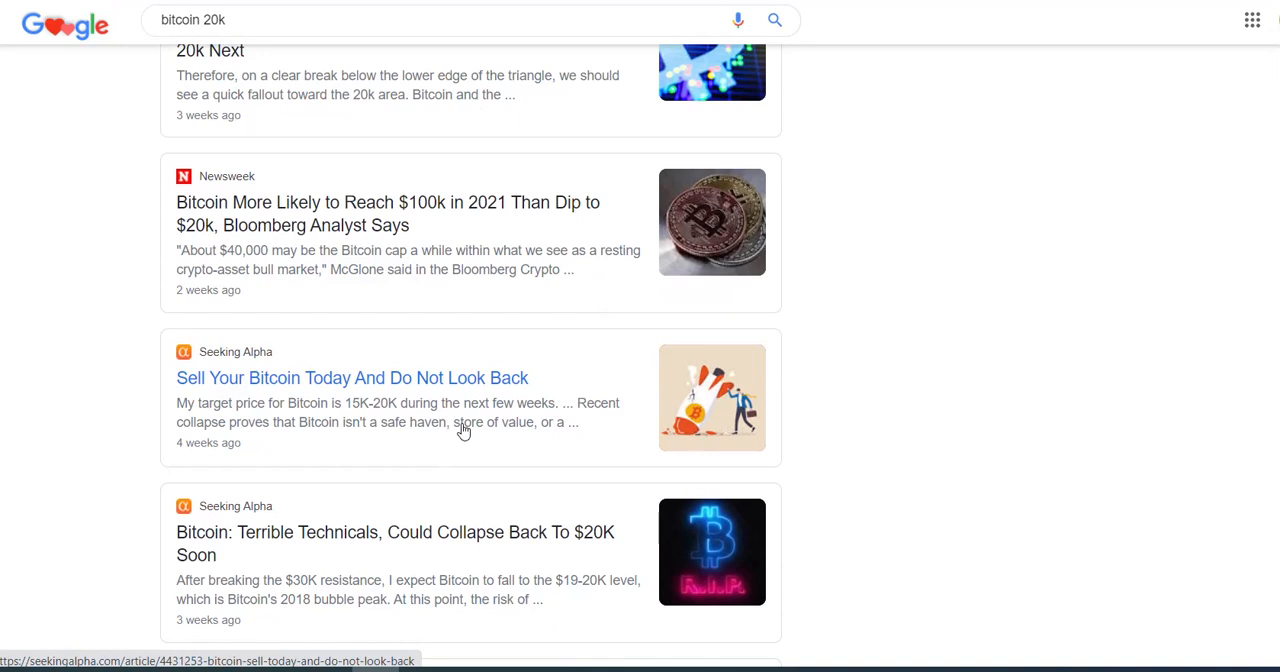
mouse_move(600, 476)
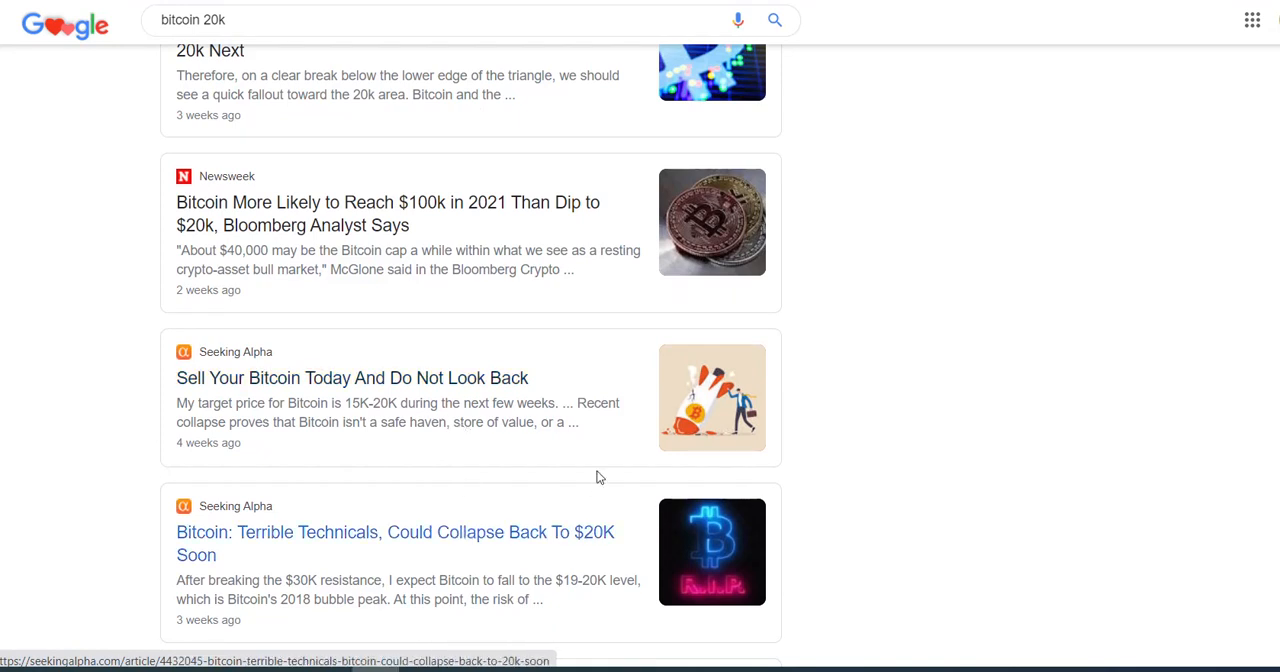
scroll(down, 3)
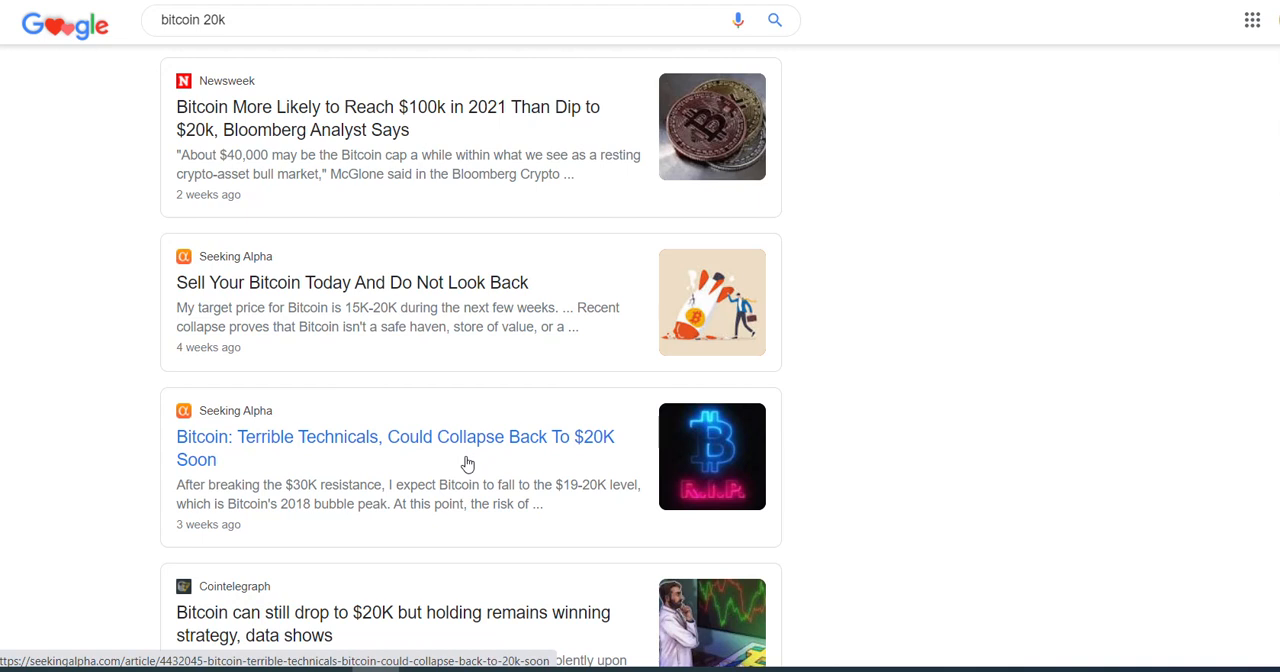
scroll(down, 3)
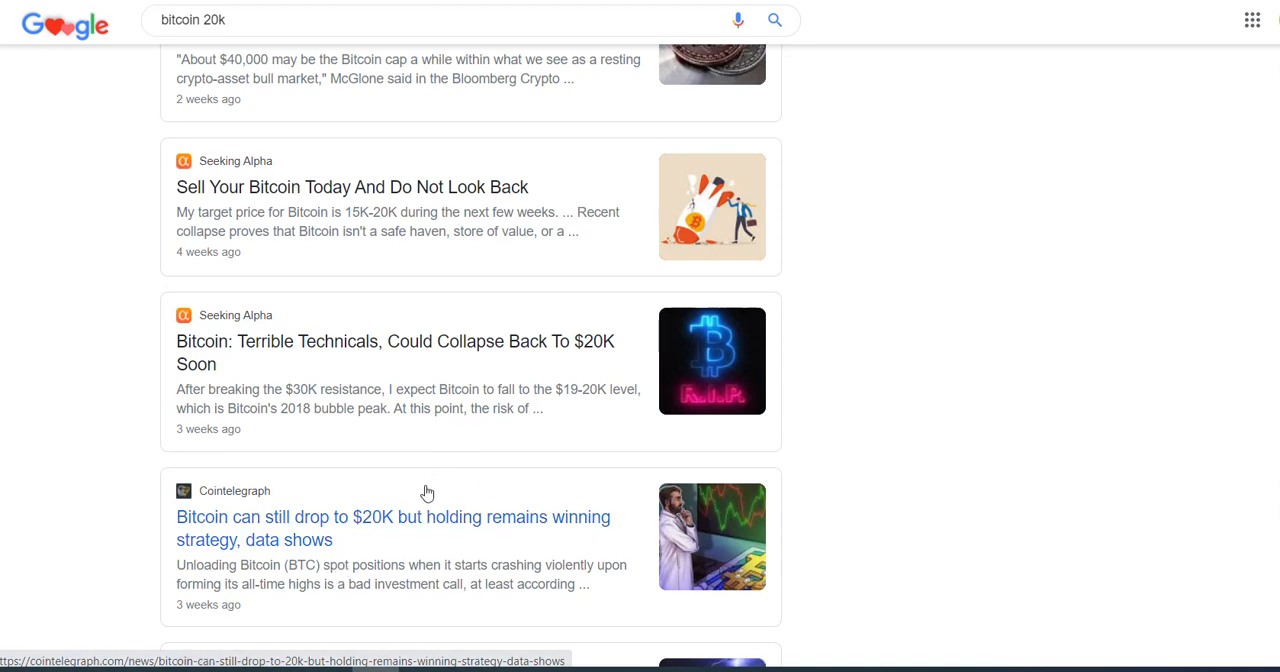
mouse_move(412, 548)
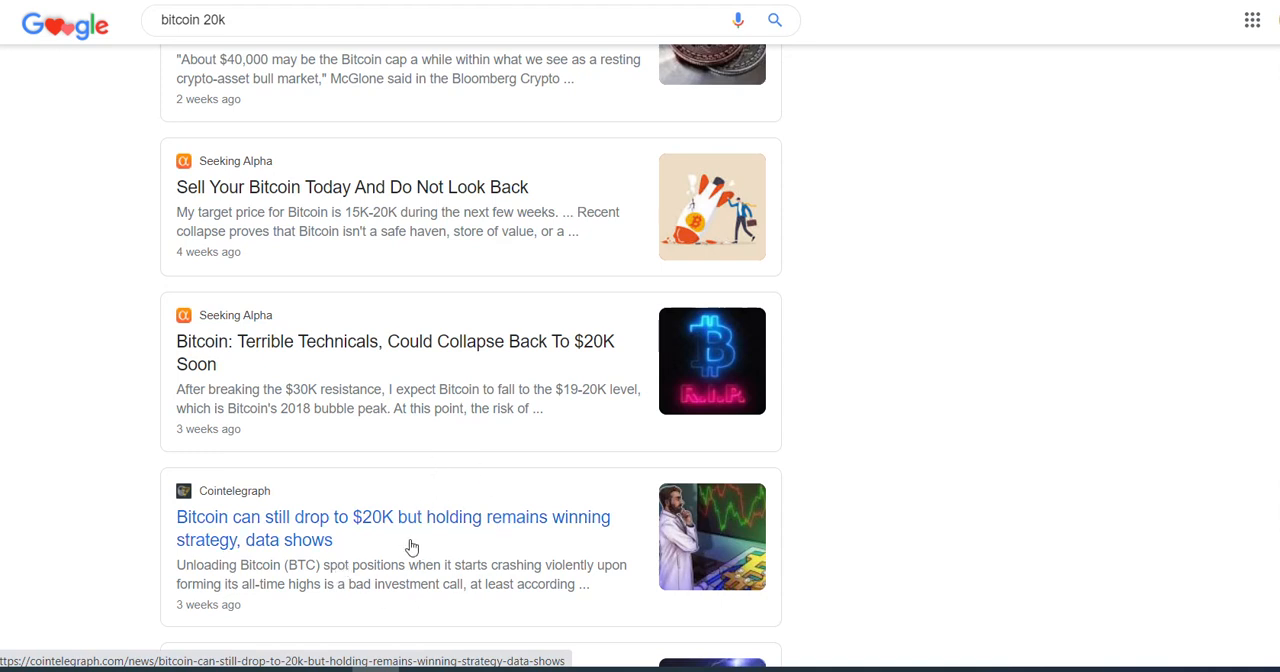
scroll(up, 3)
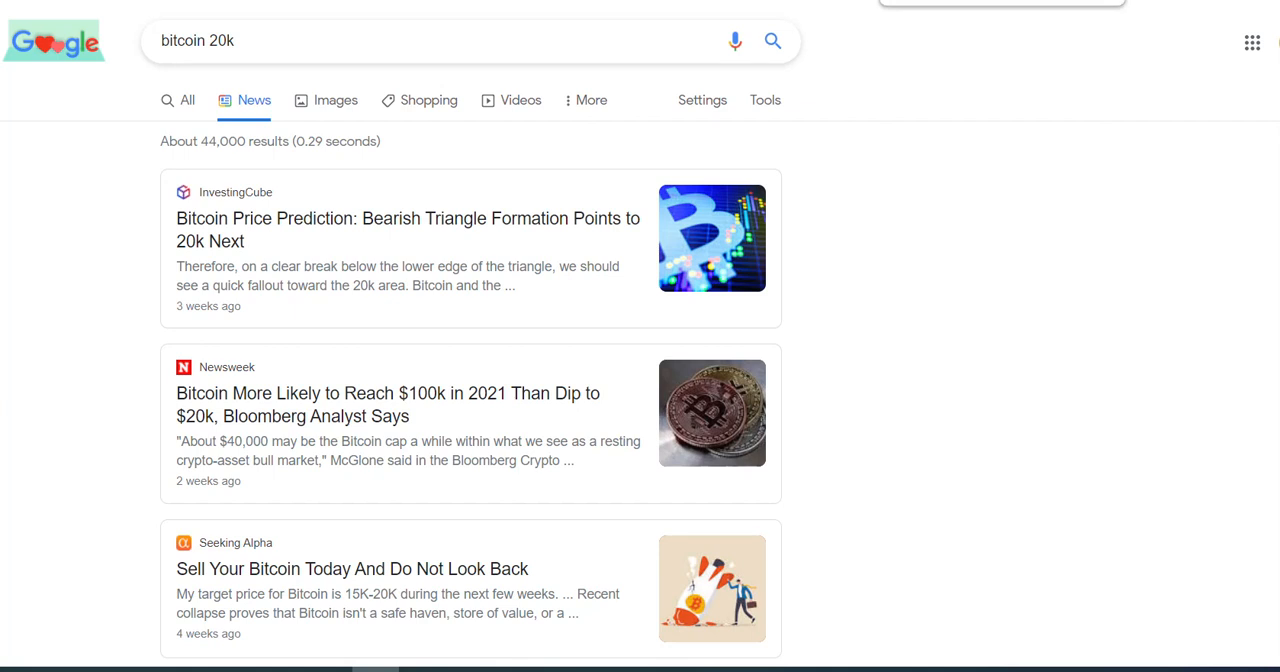
text(bitcoin 100k)
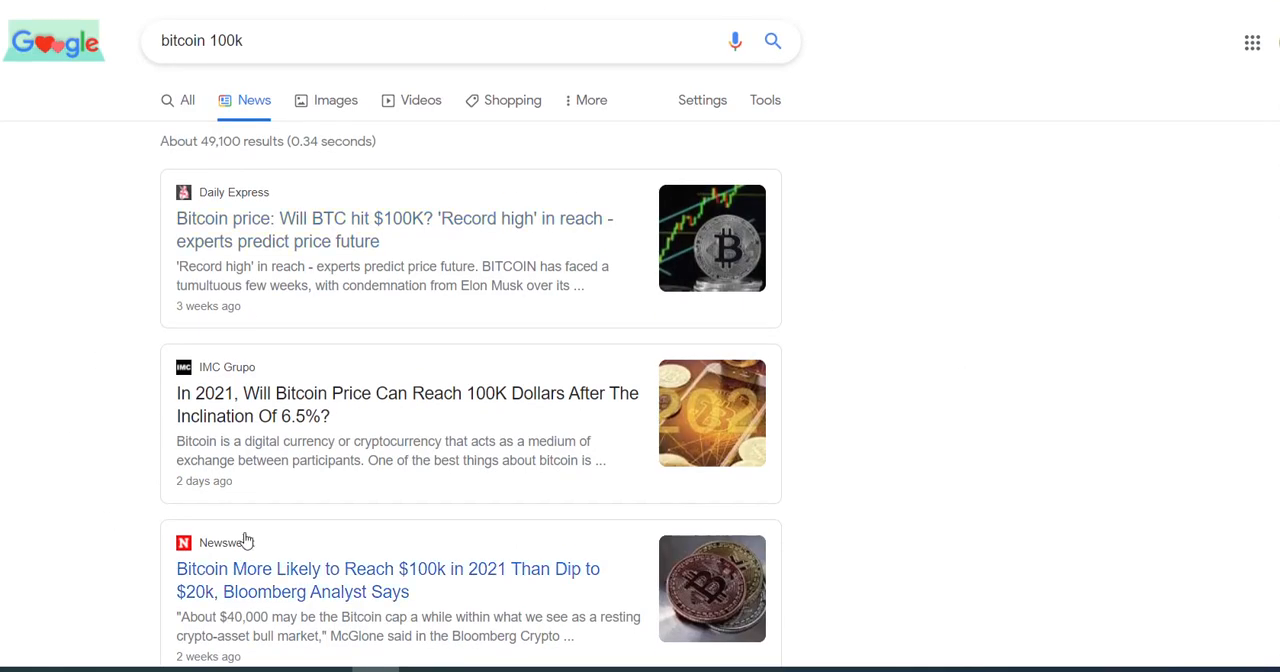
mouse_move(400, 392)
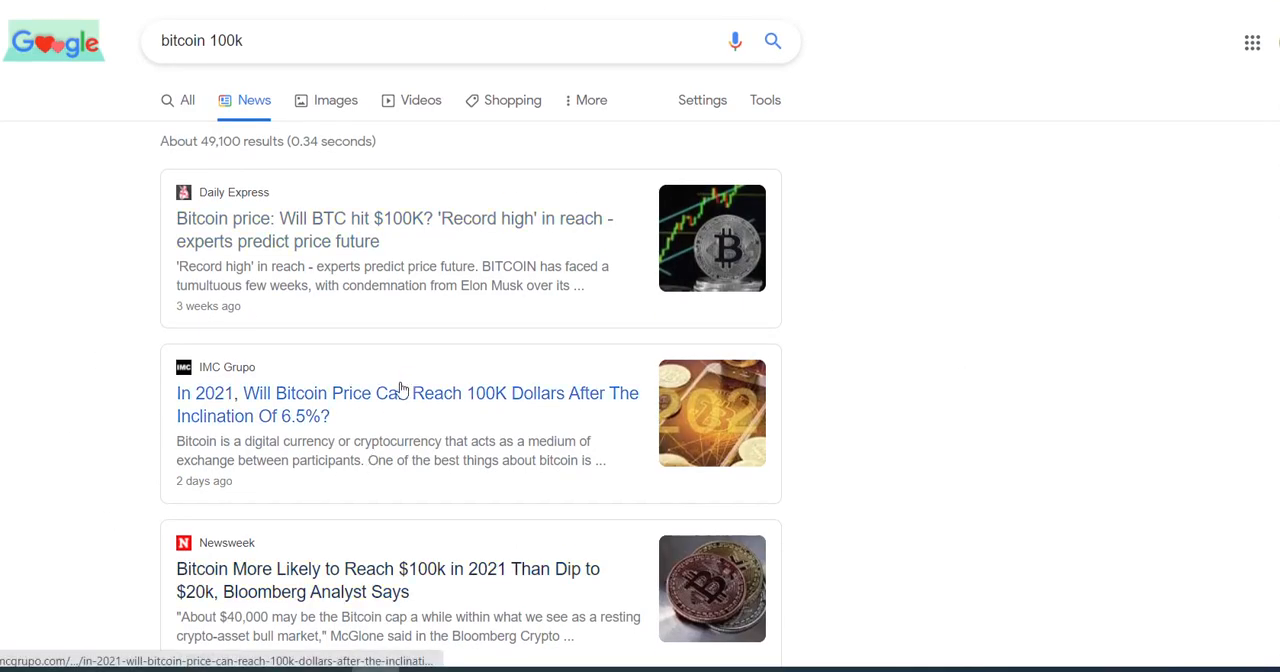
mouse_move(452, 404)
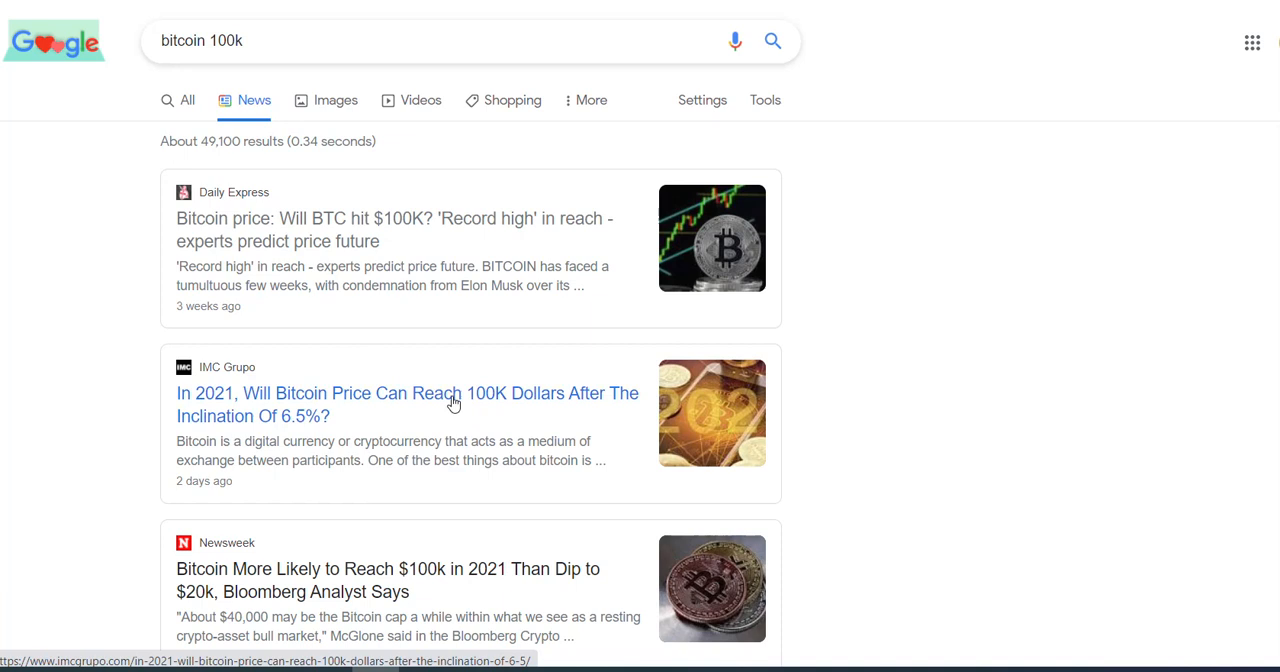
scroll(down, 3)
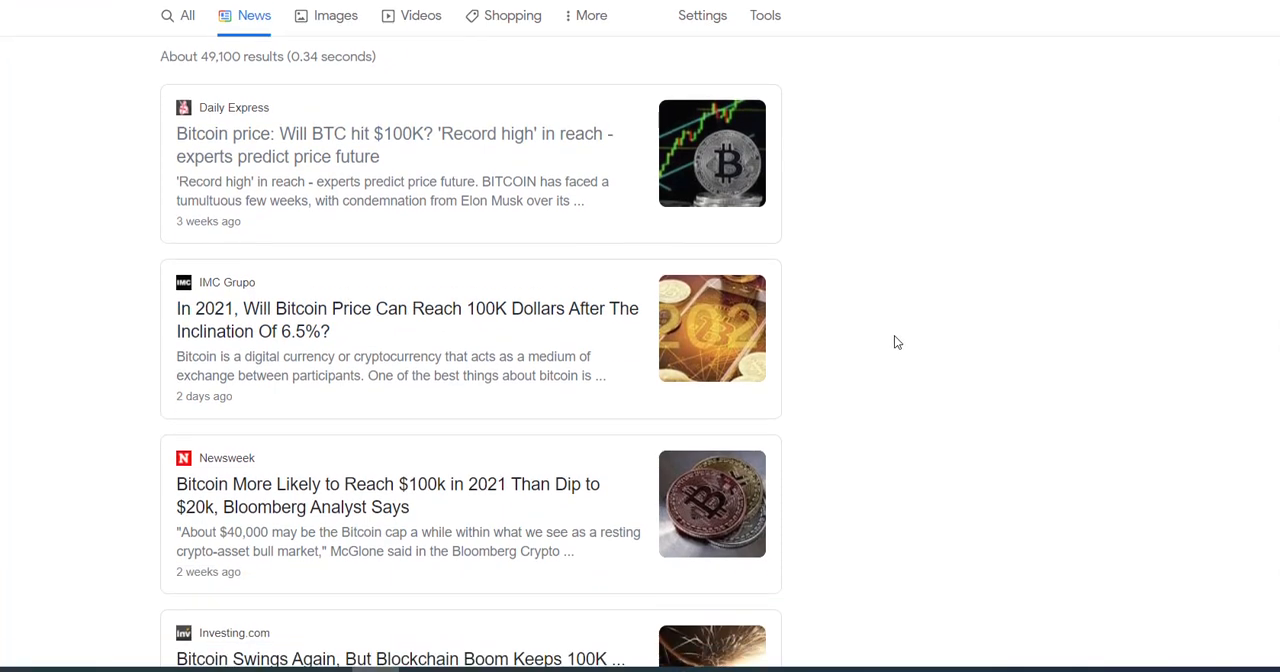
scroll(down, 3)
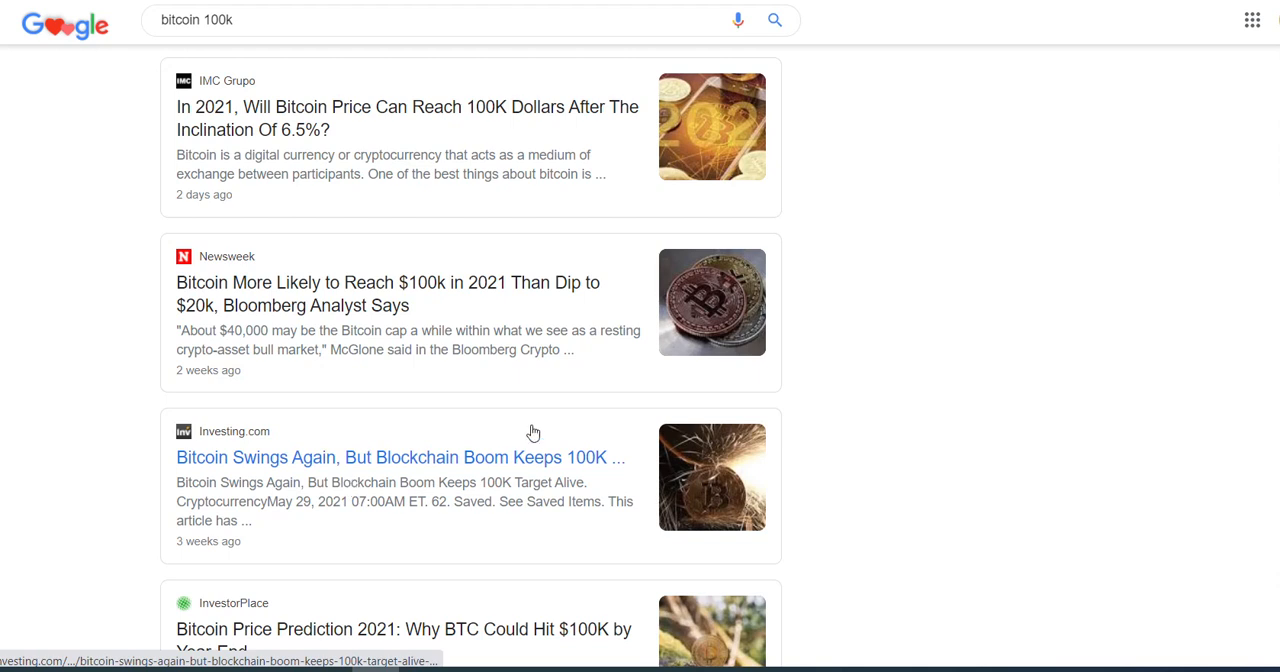
scroll(down, 3)
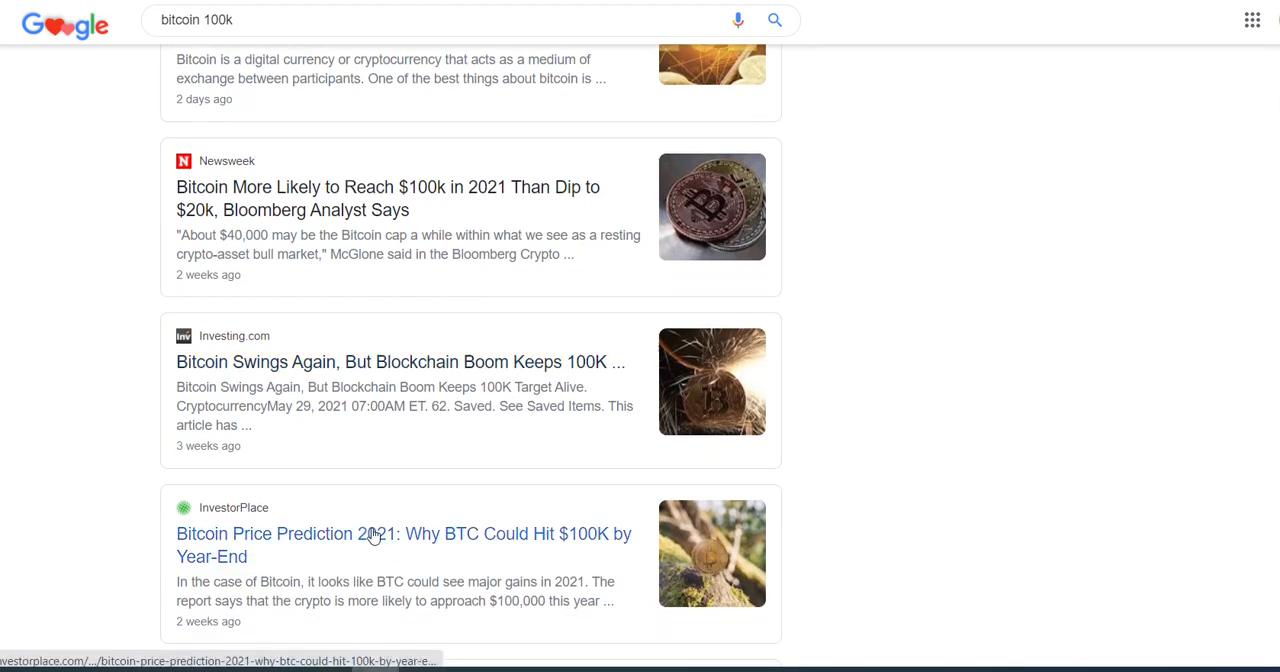
mouse_move(604, 464)
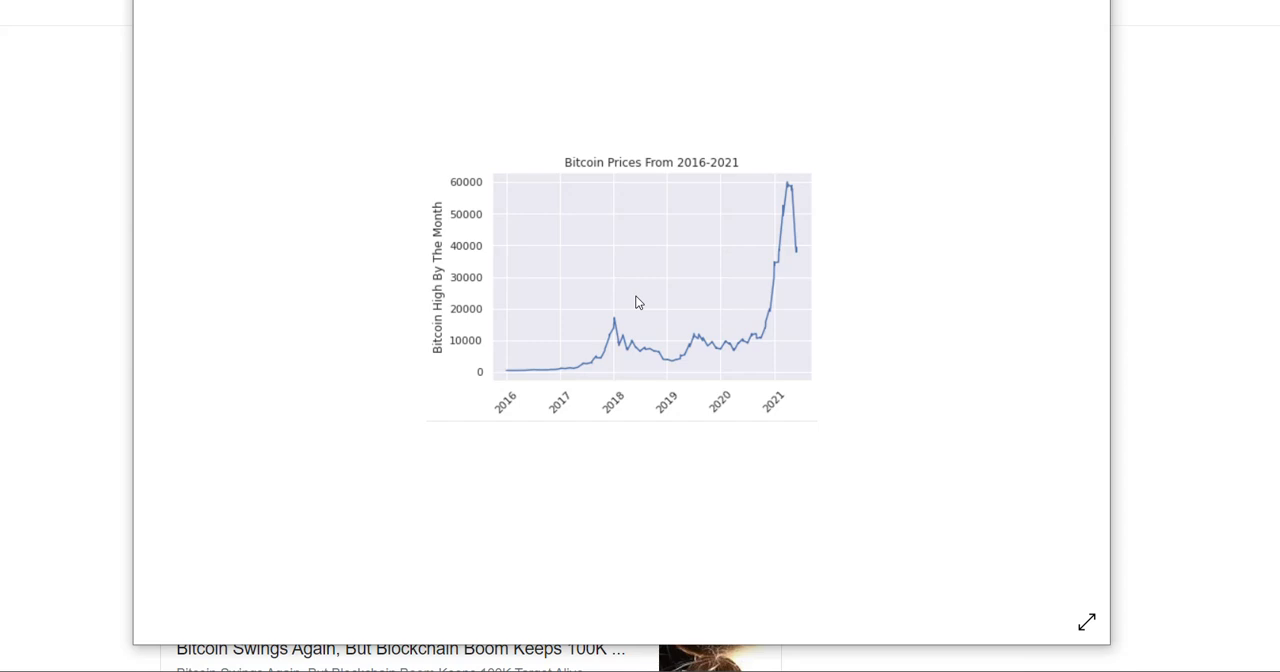
mouse_move(722, 346)
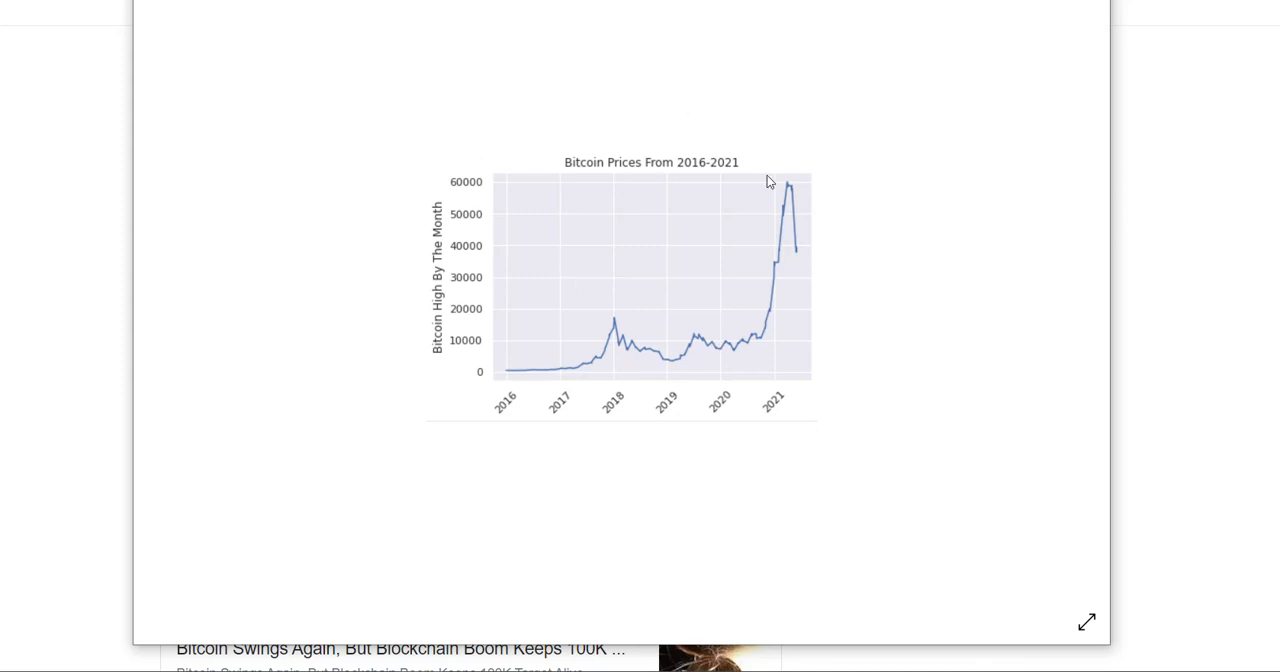
mouse_move(920, 288)
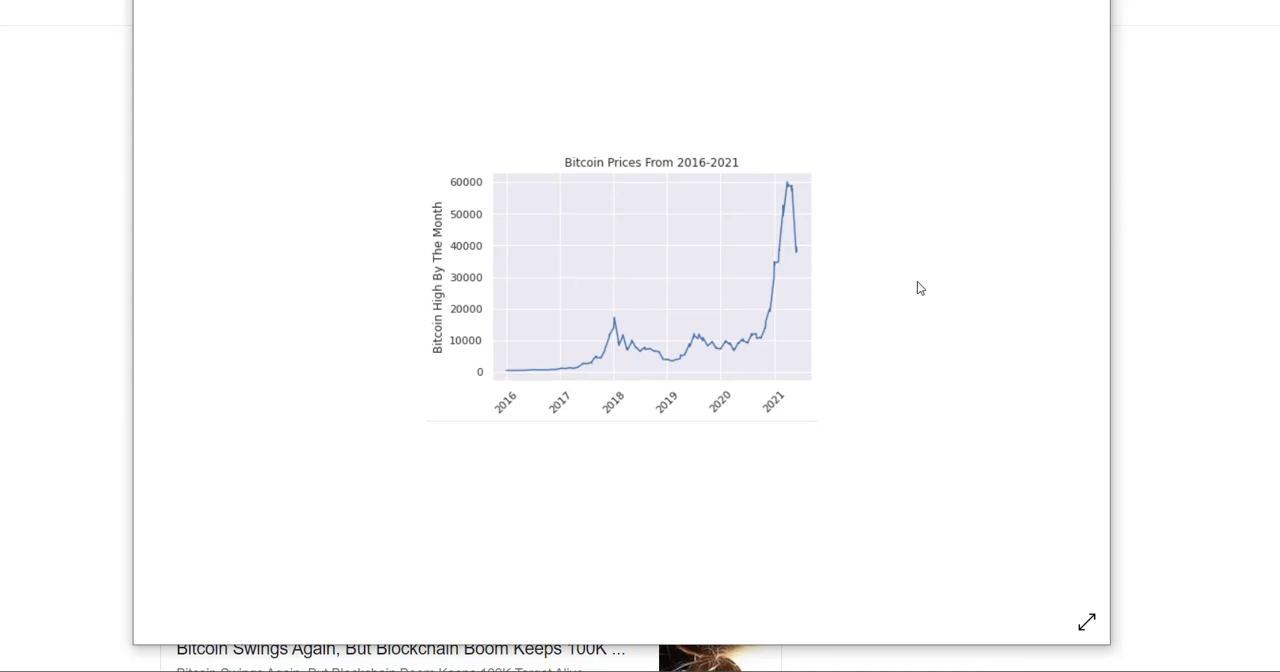
mouse_move(462, 350)
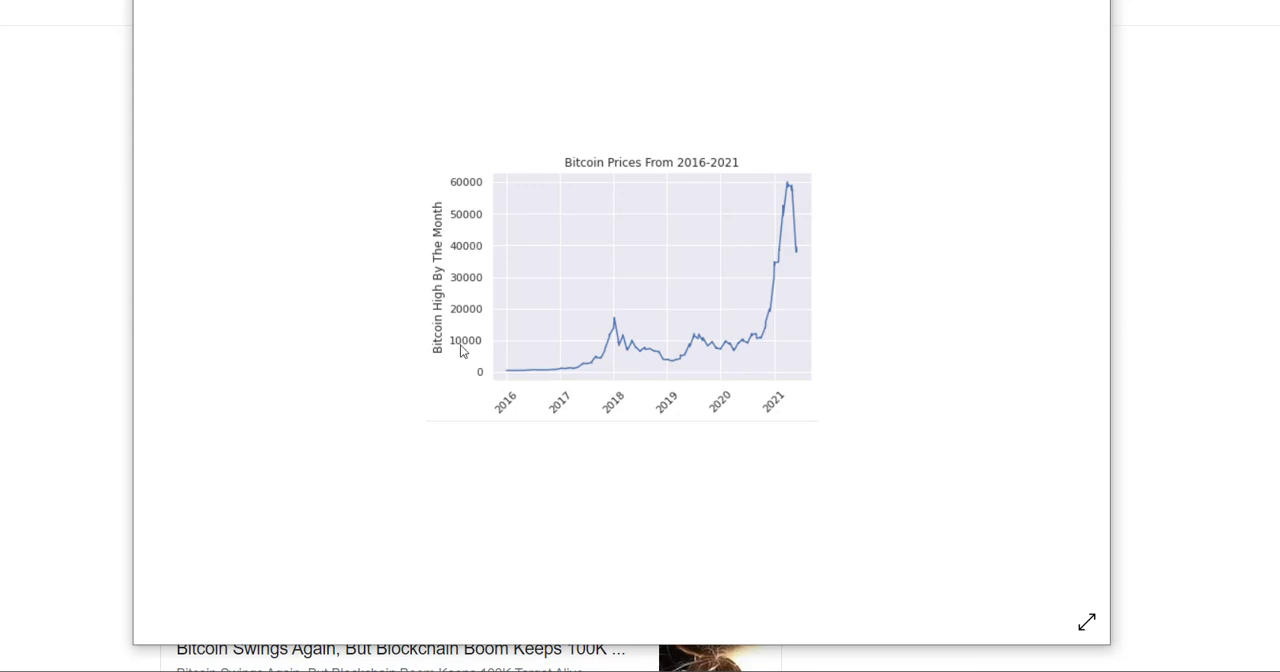
mouse_move(560, 496)
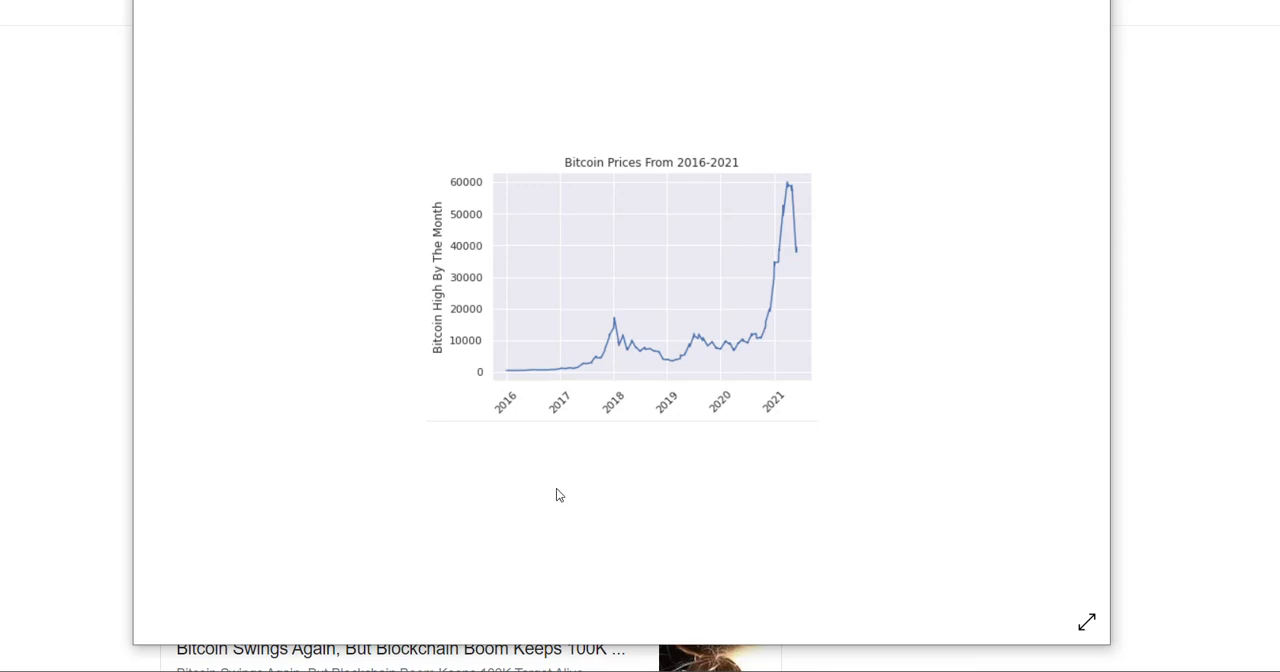
mouse_move(516, 376)
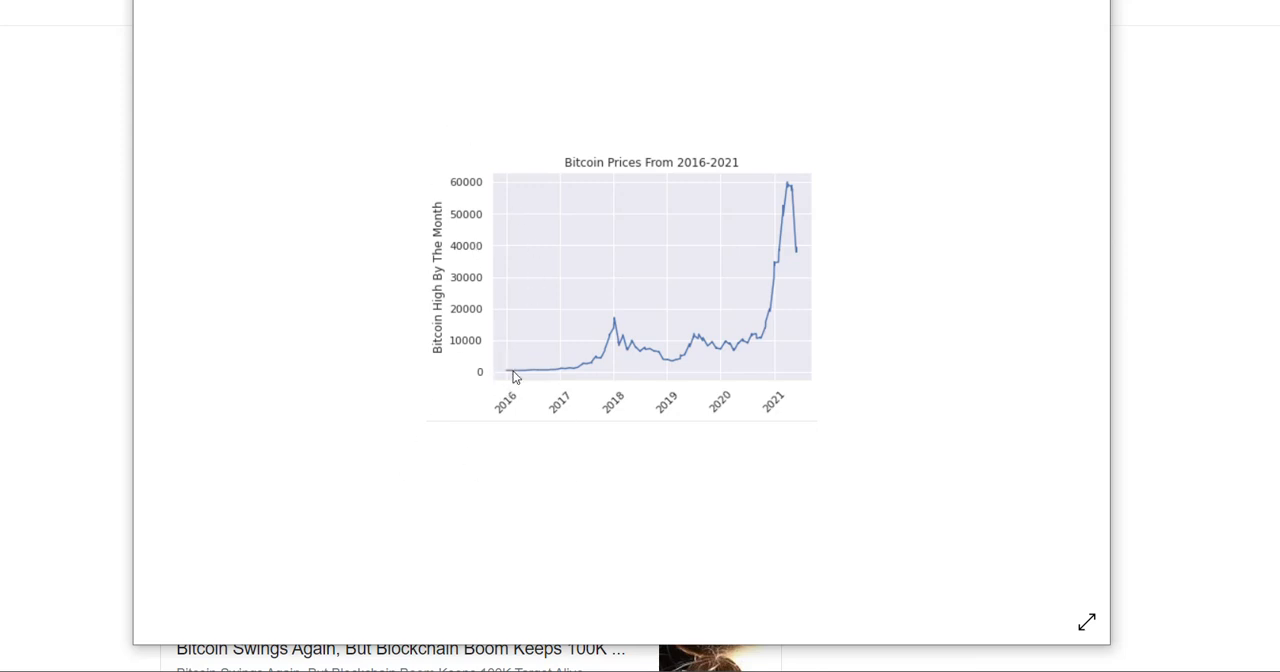
mouse_move(508, 374)
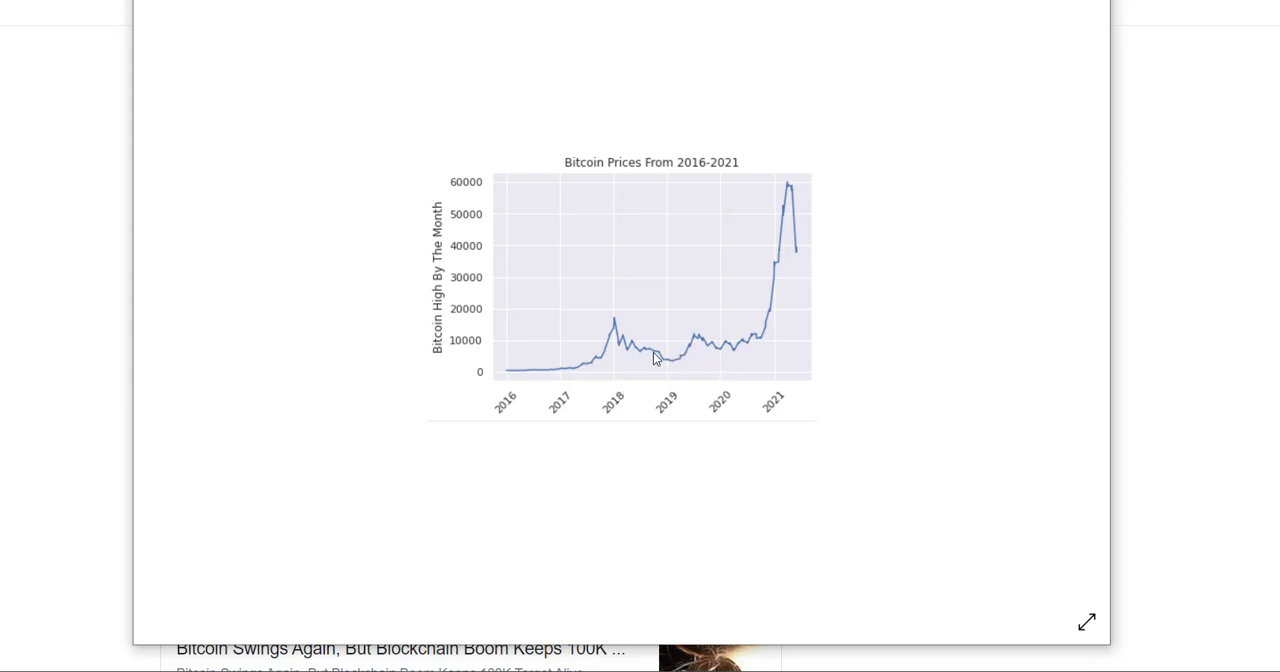
mouse_move(662, 364)
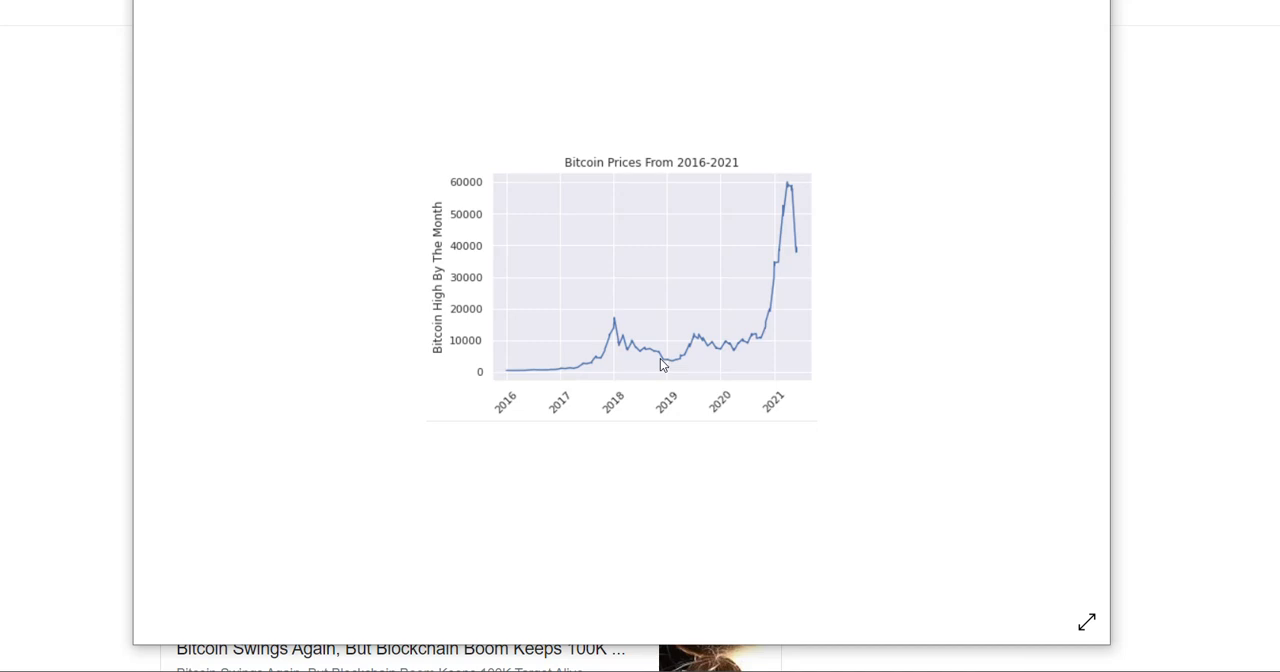
mouse_move(696, 338)
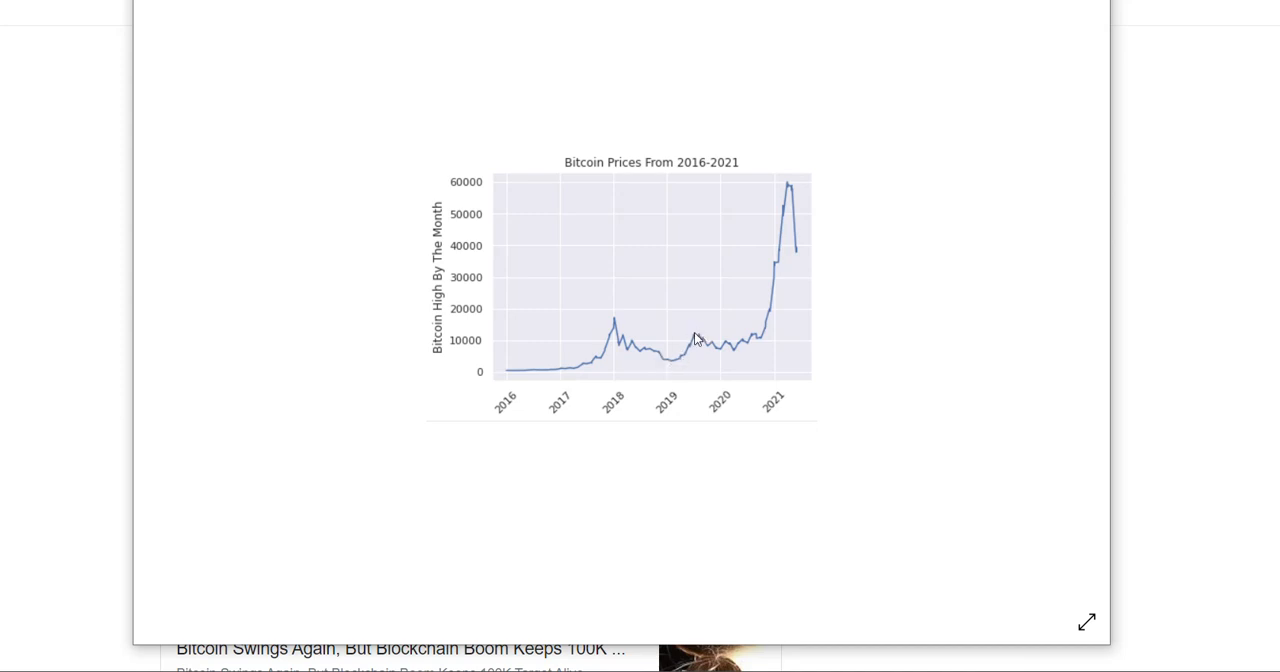
mouse_move(696, 340)
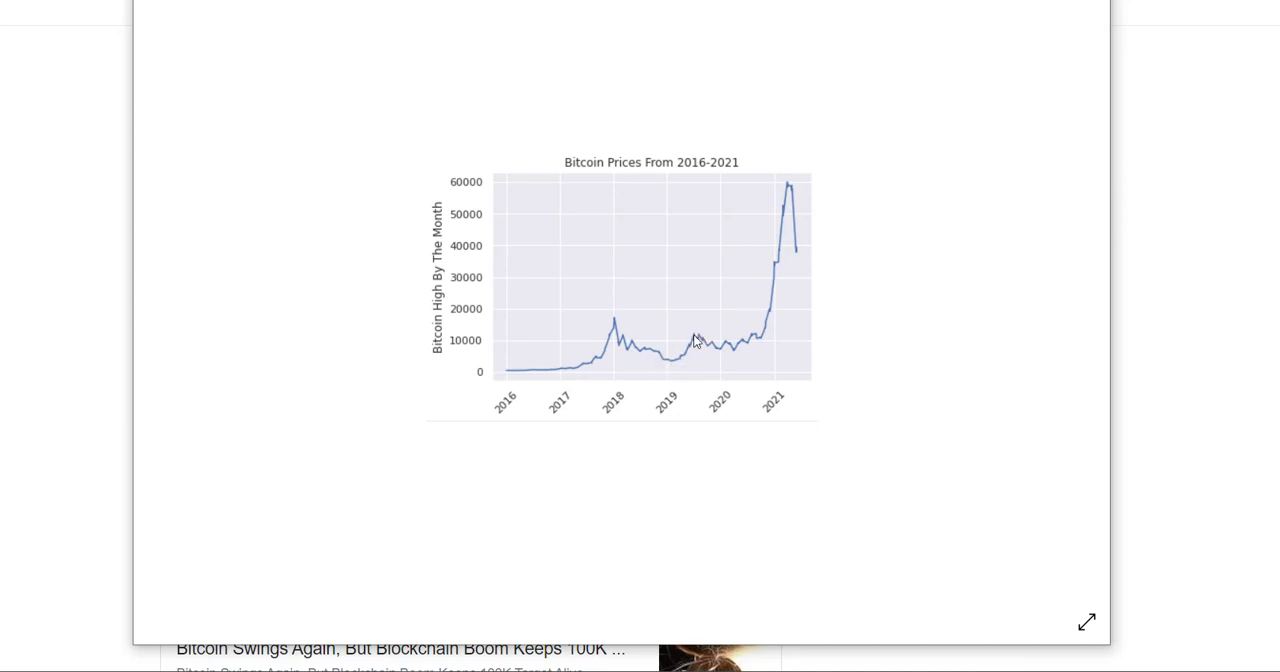
mouse_move(738, 352)
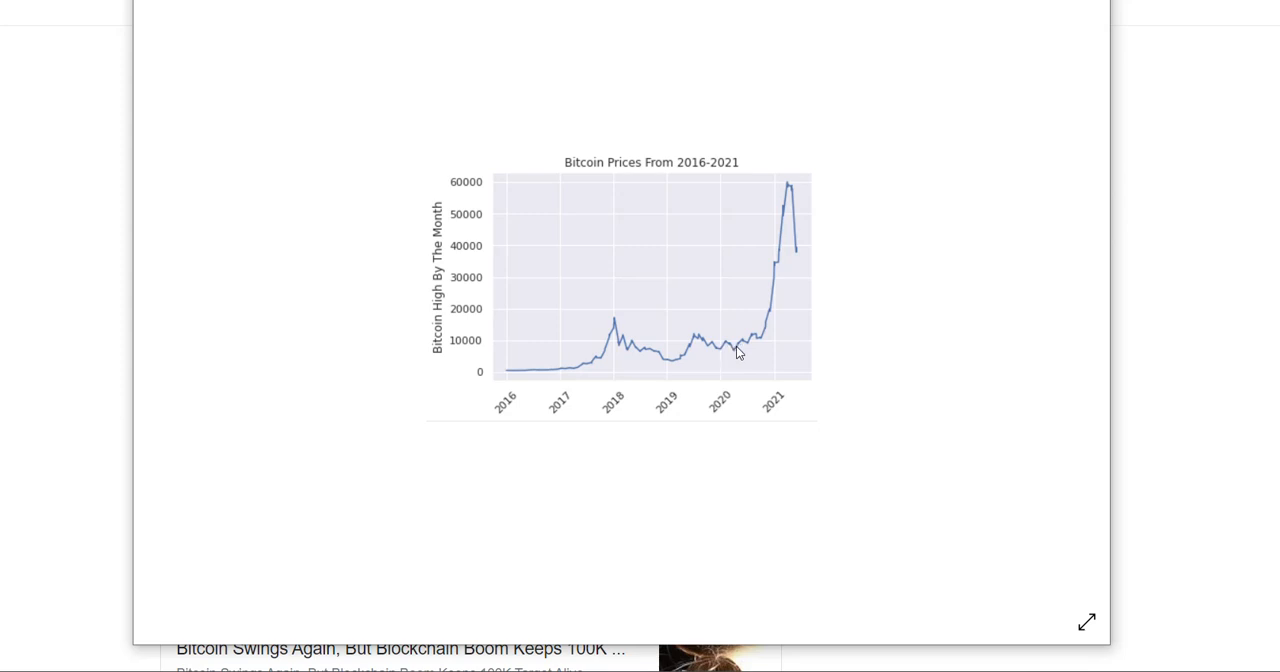
mouse_move(726, 348)
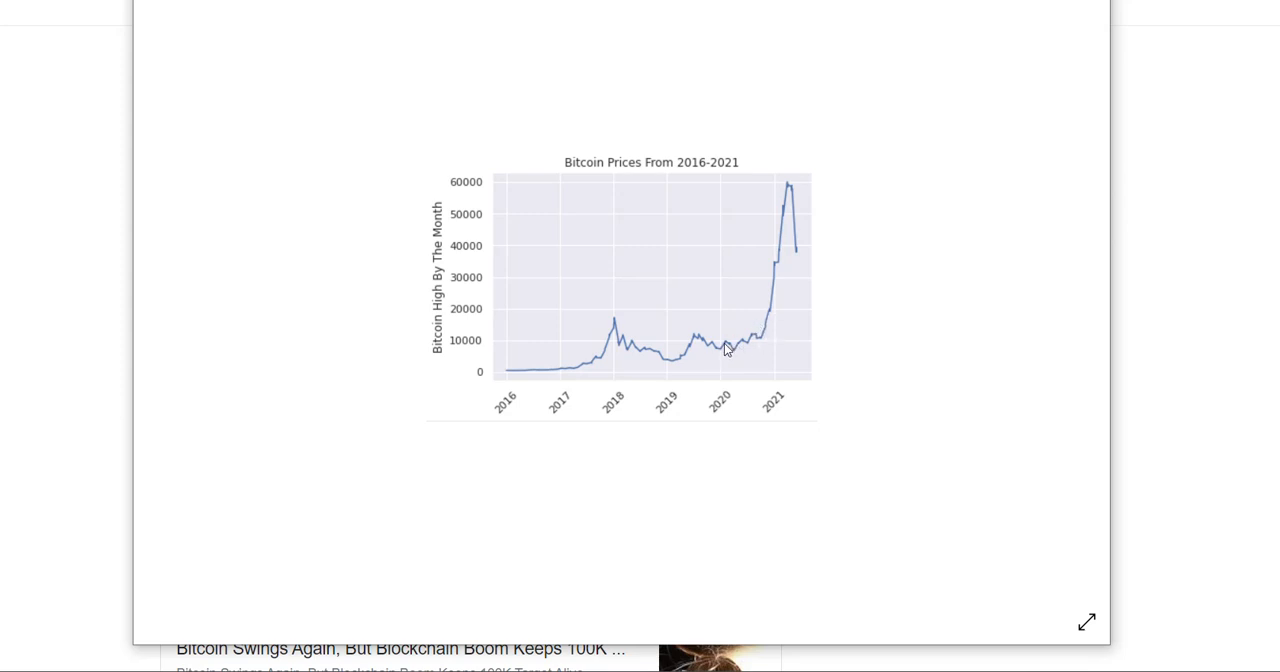
mouse_move(740, 352)
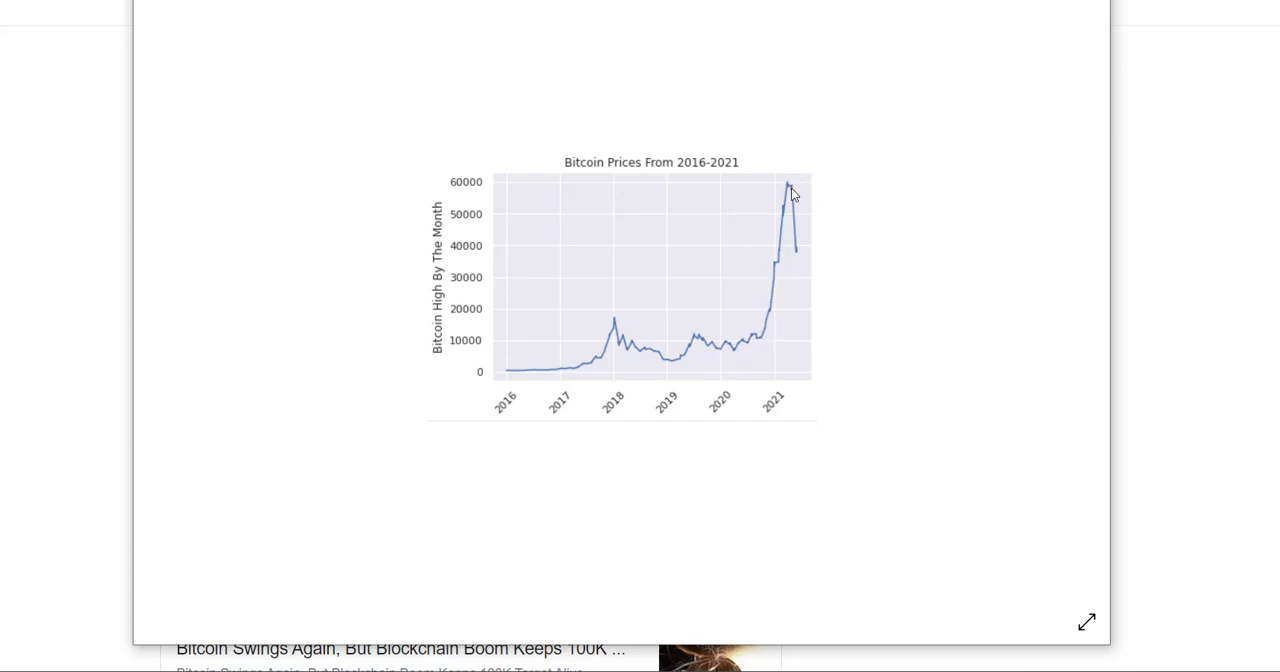
mouse_move(796, 208)
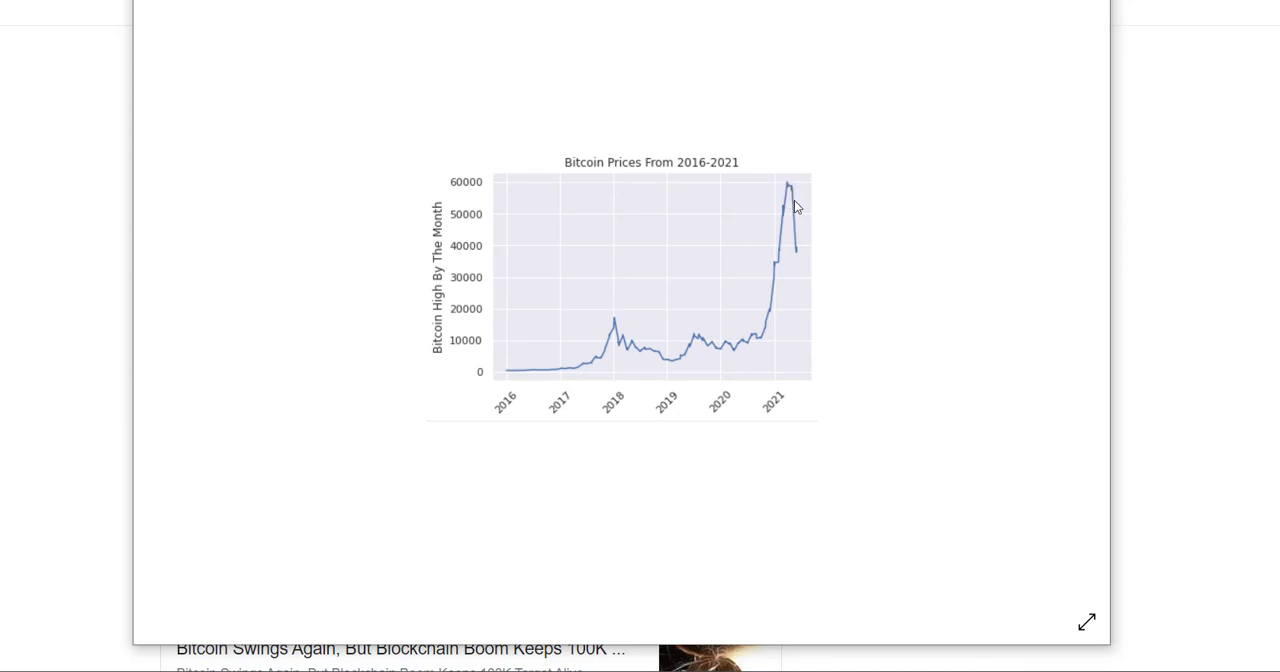
mouse_move(800, 260)
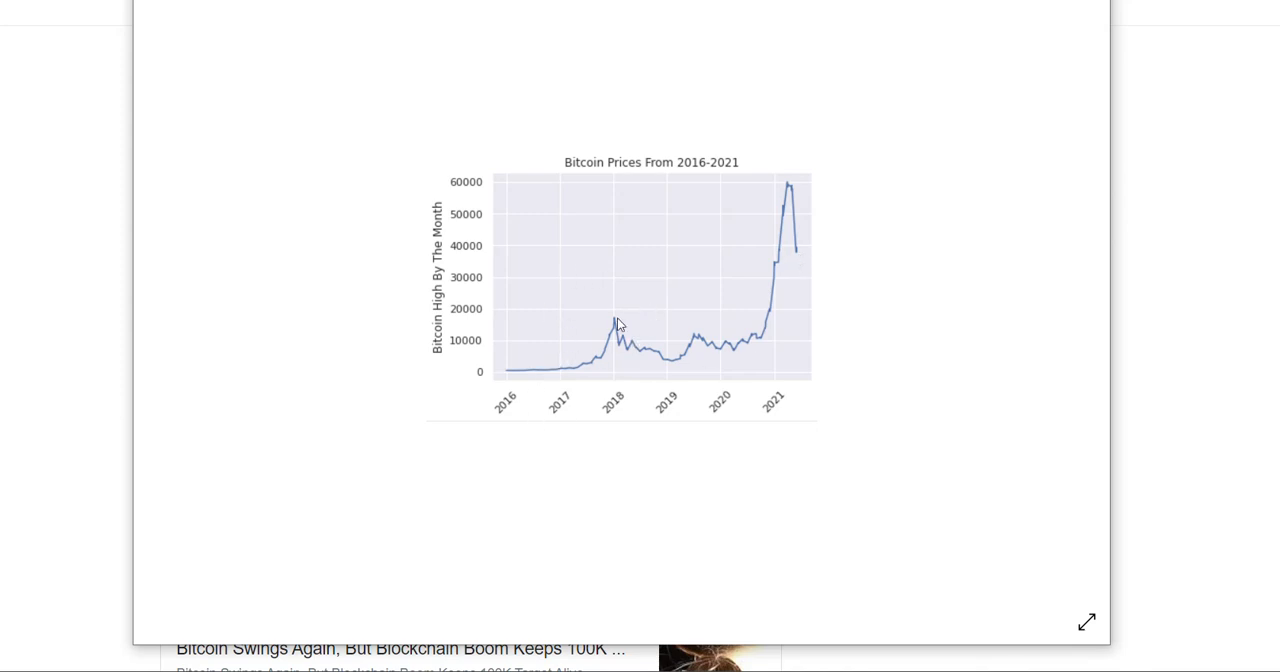
mouse_move(644, 362)
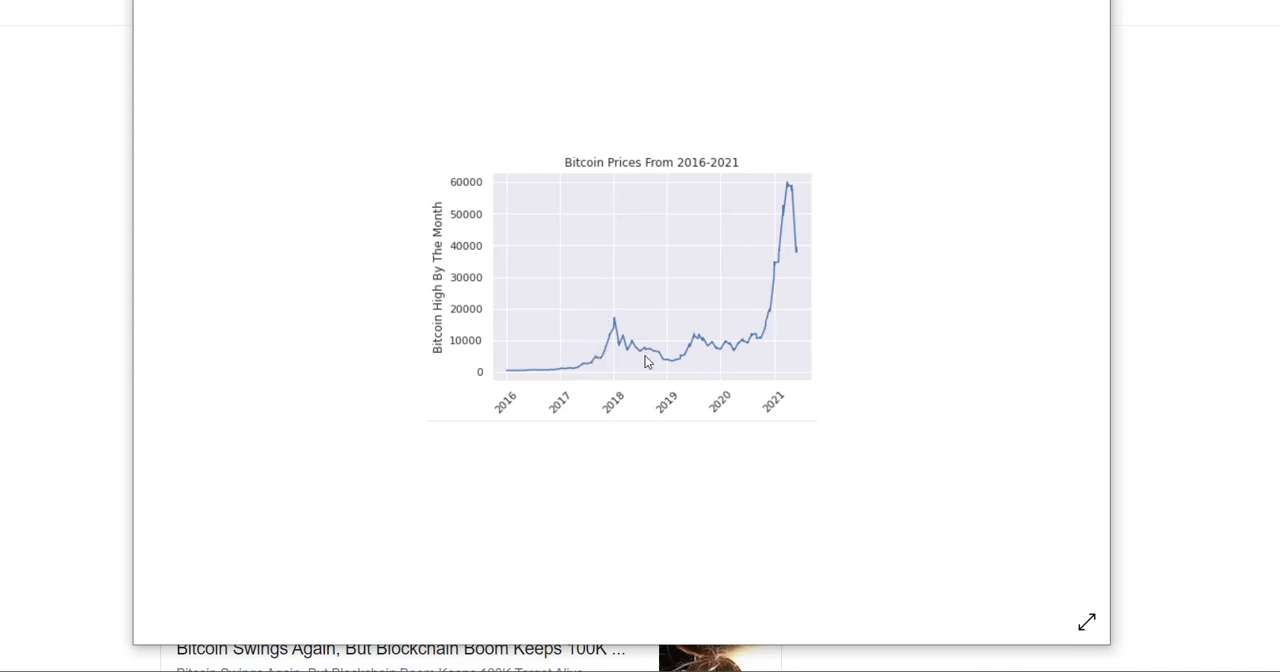
mouse_move(678, 290)
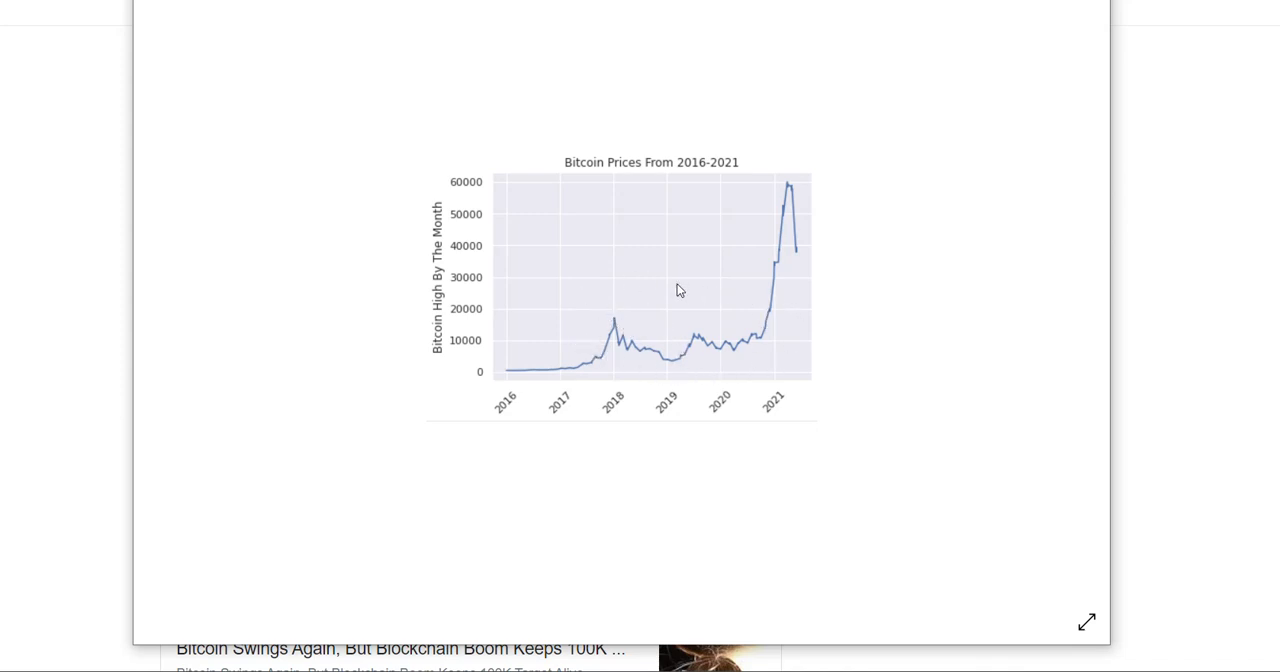
mouse_move(616, 360)
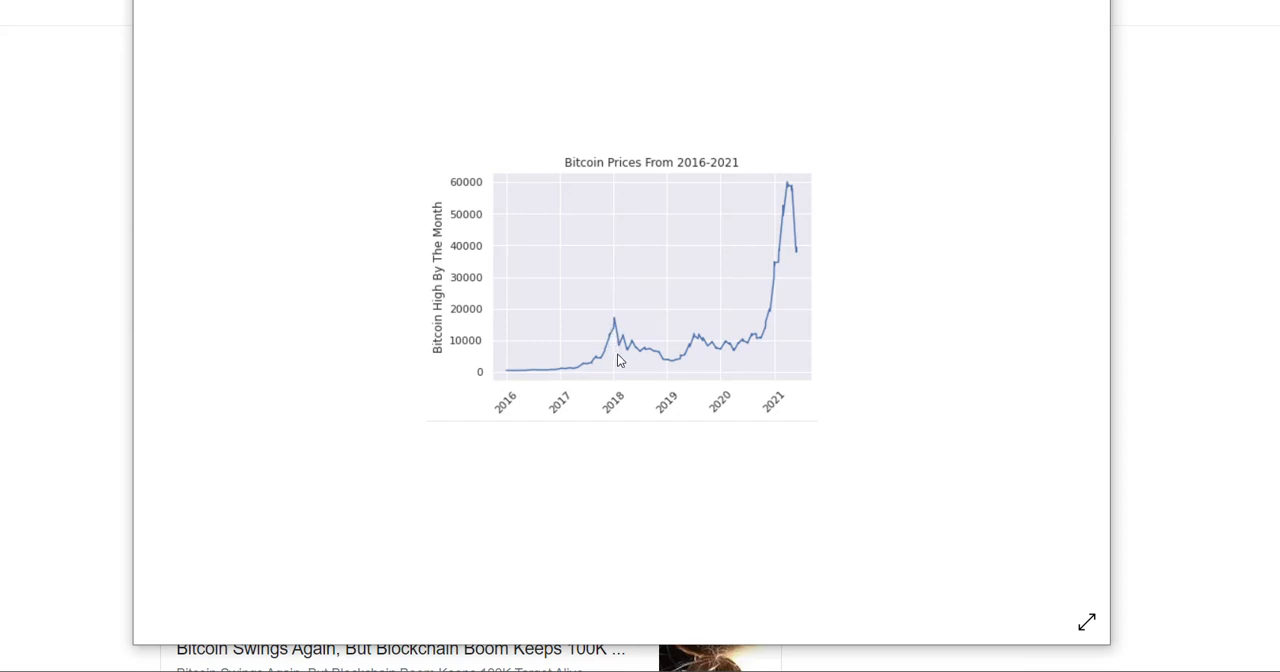
mouse_move(668, 382)
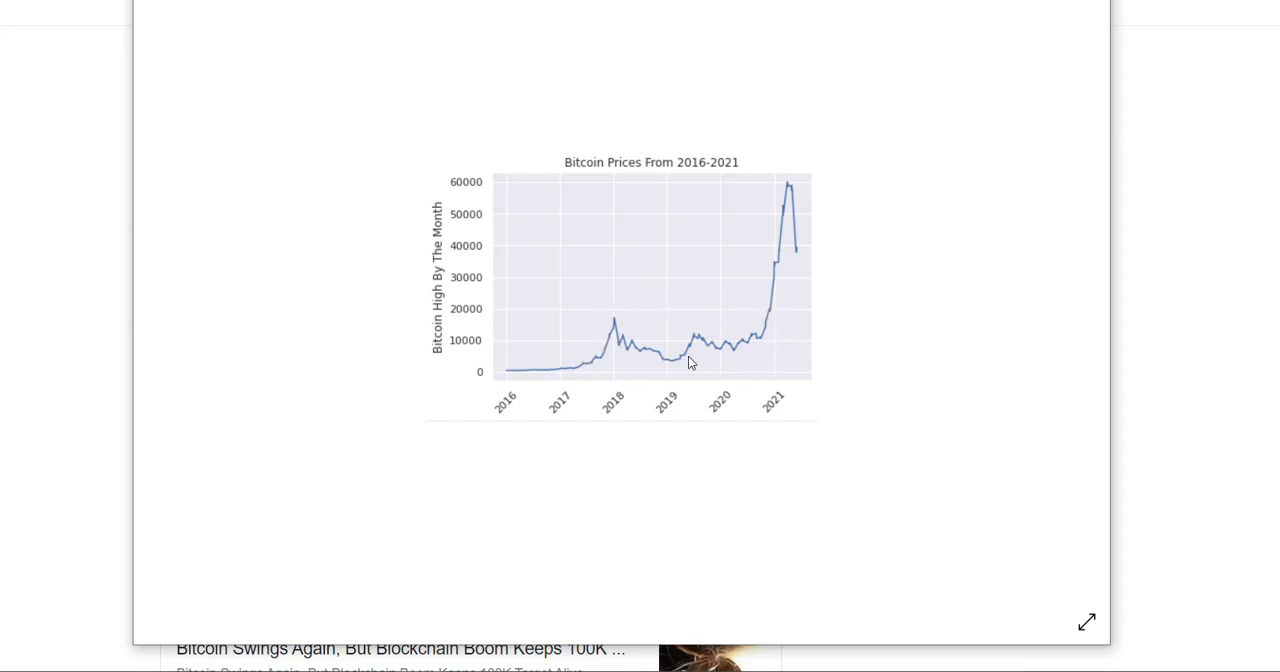
mouse_move(732, 372)
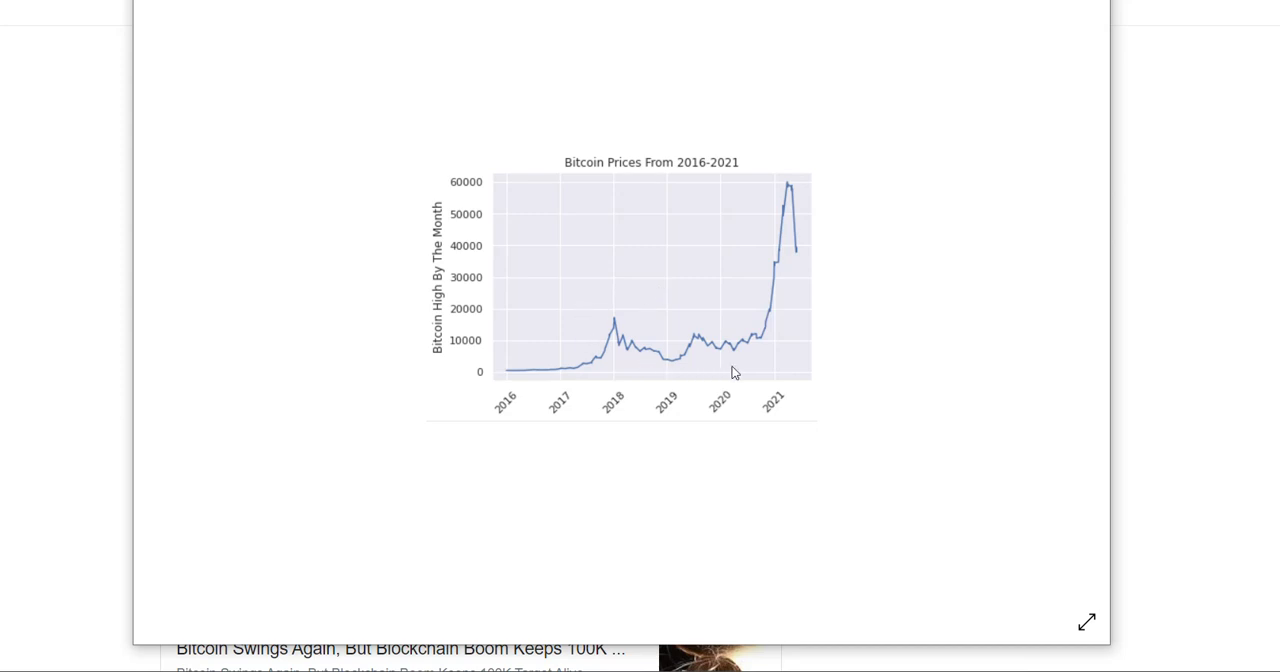
mouse_move(700, 376)
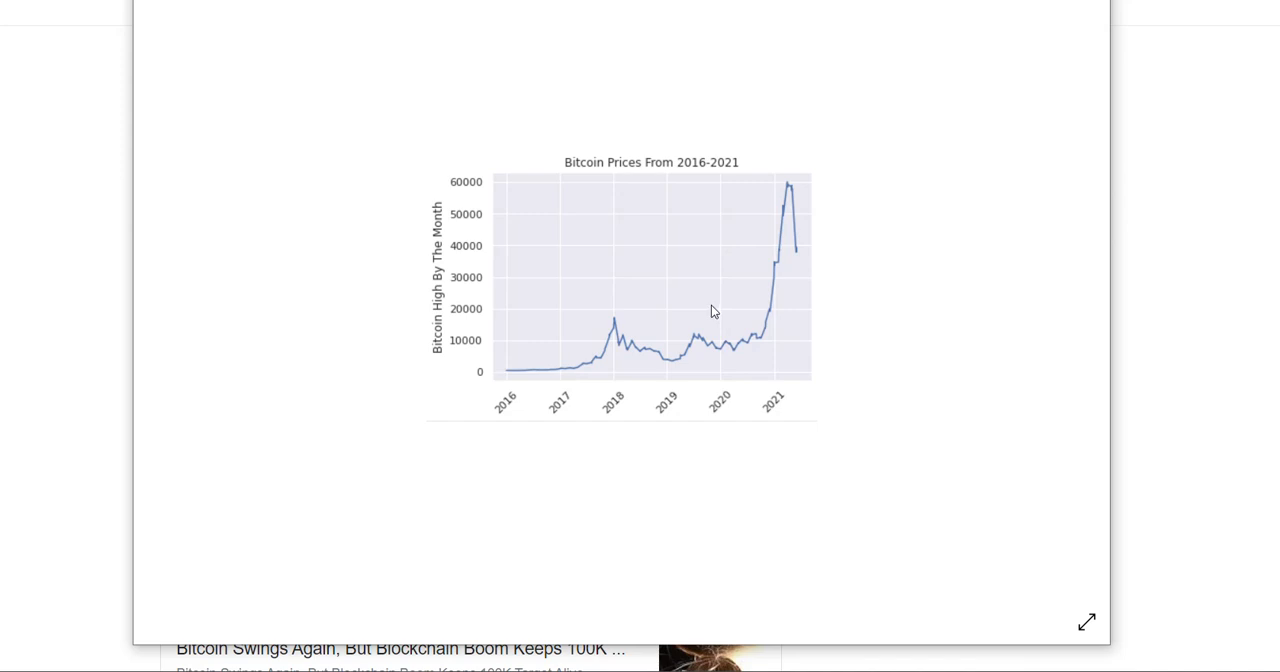
mouse_move(768, 176)
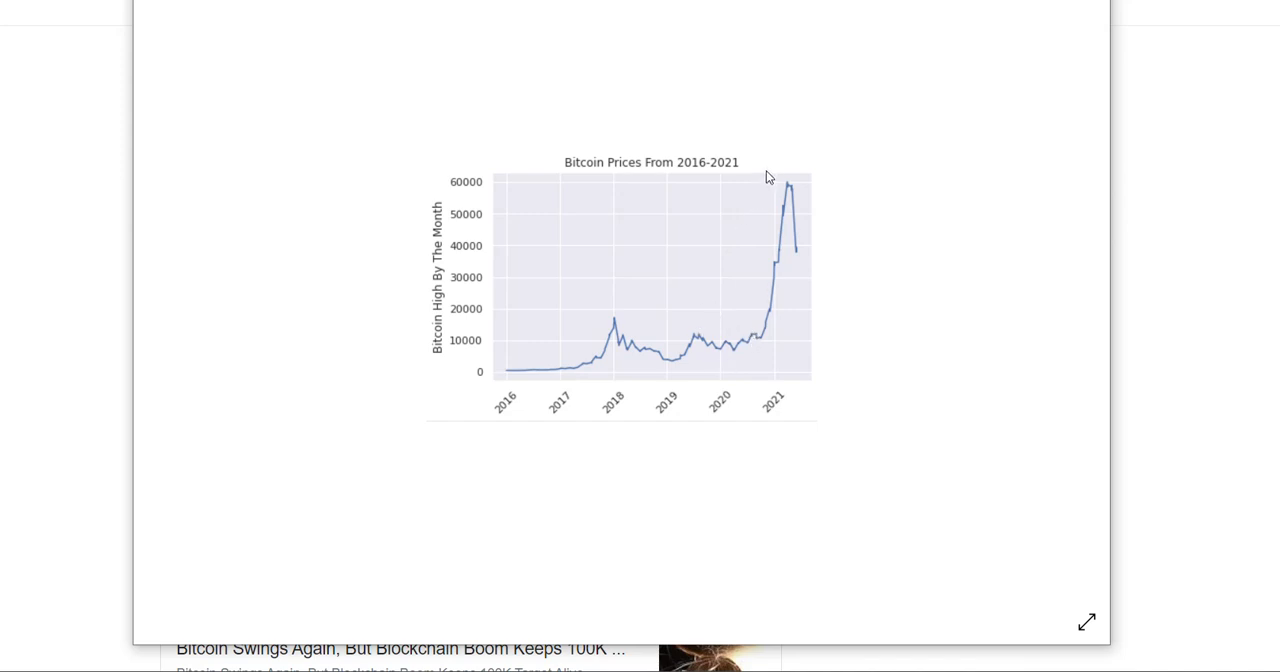
mouse_move(790, 178)
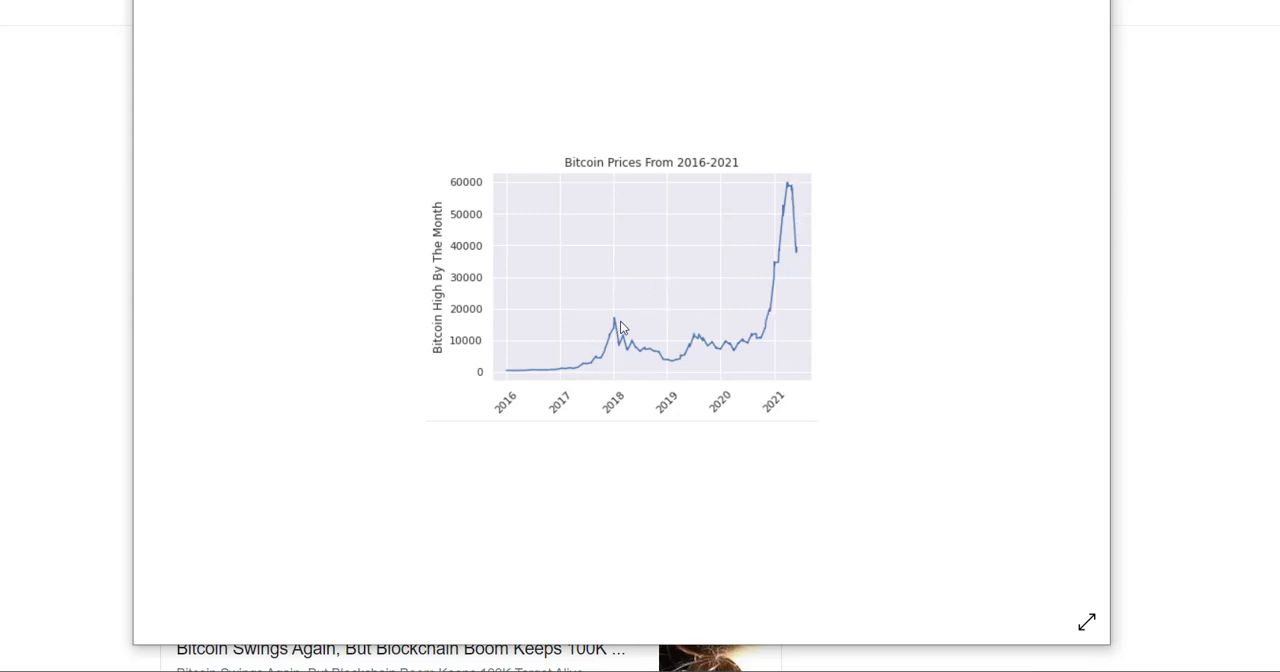
mouse_move(772, 372)
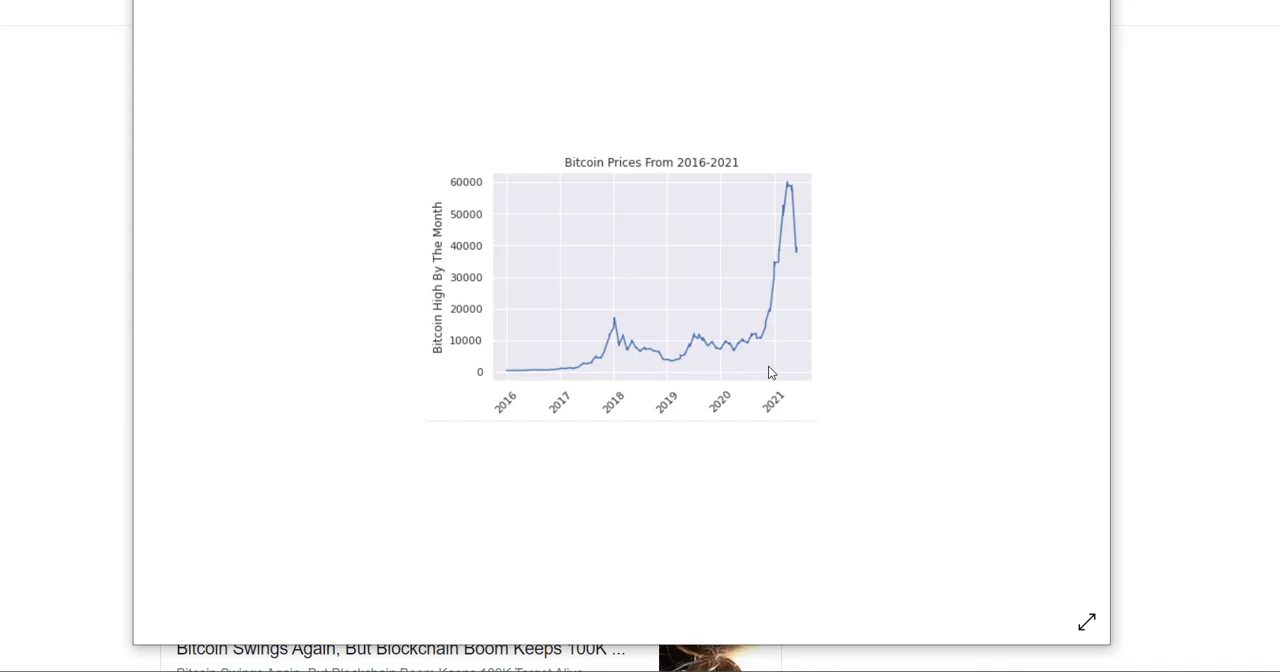
mouse_move(864, 332)
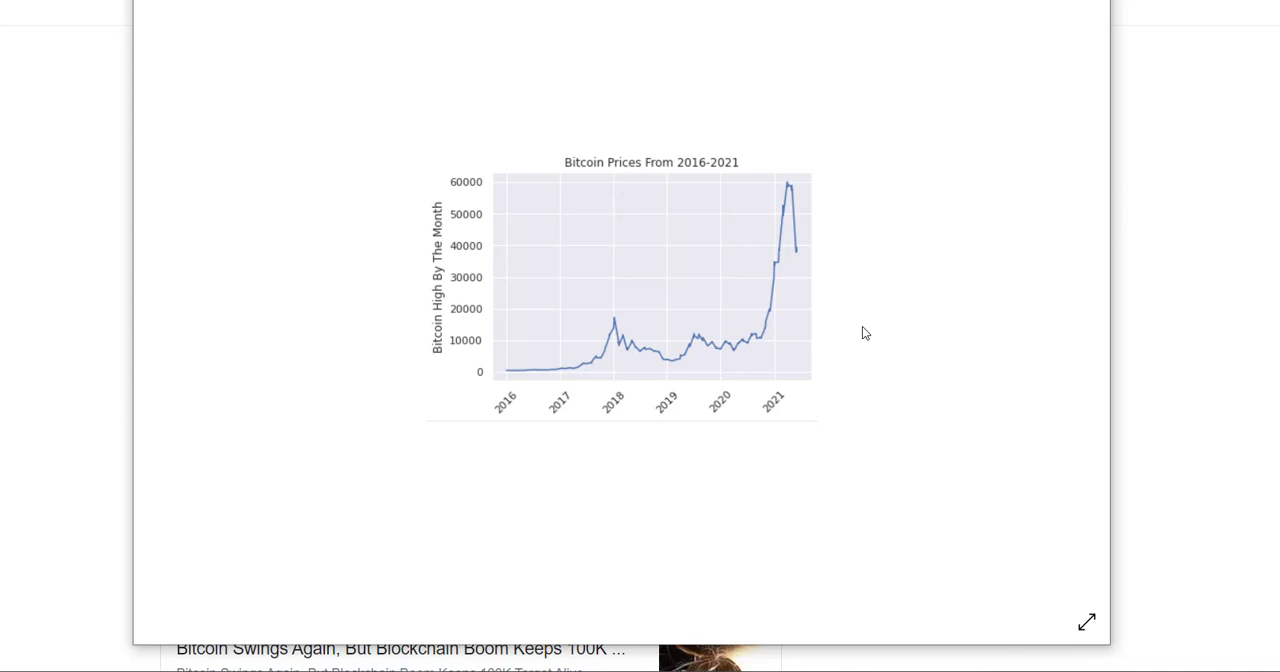
mouse_move(700, 276)
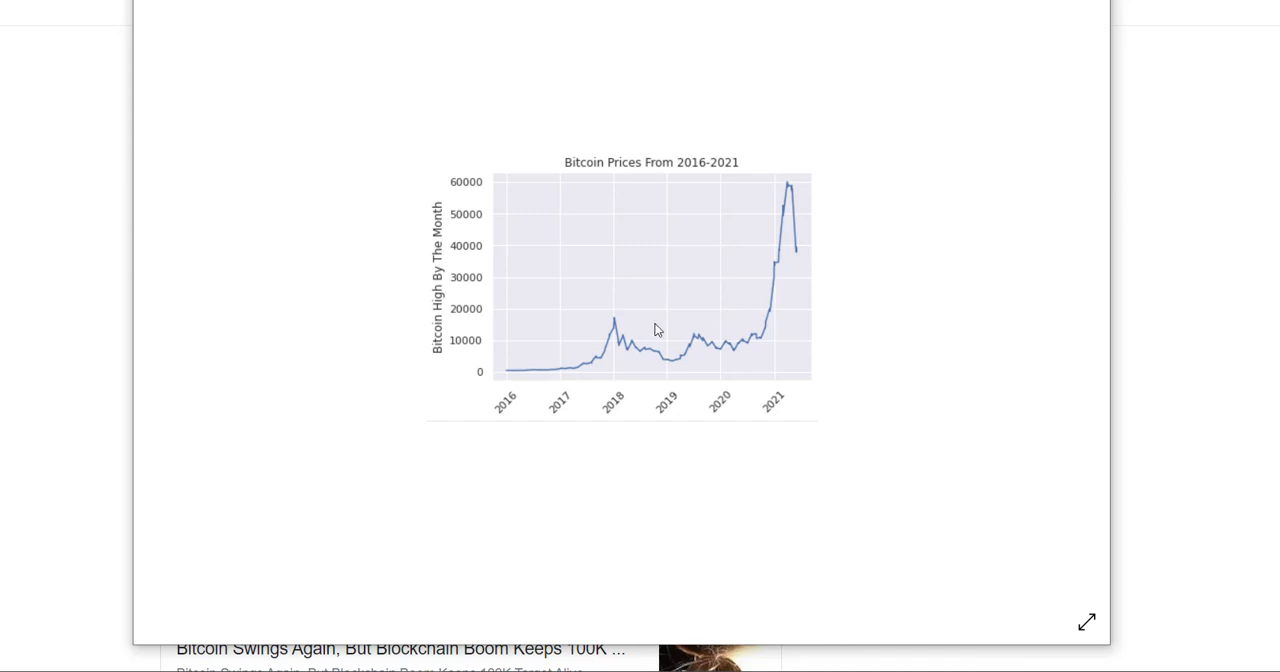
mouse_move(660, 246)
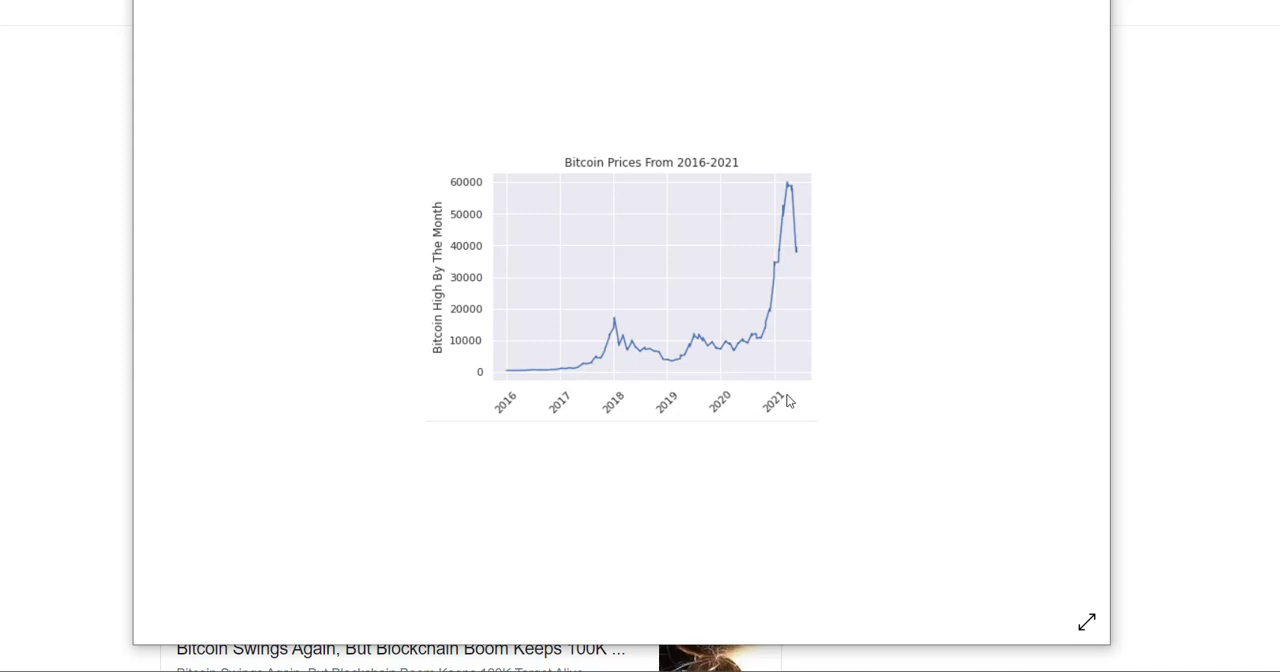
mouse_move(784, 188)
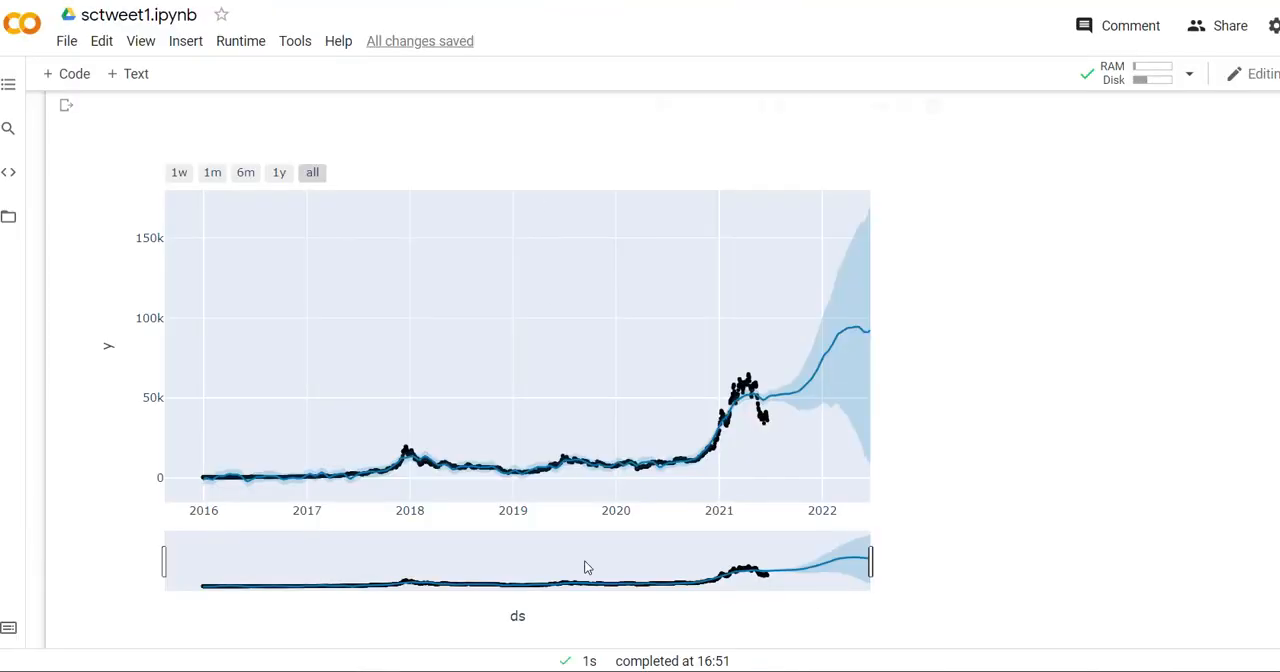
mouse_move(1090, 292)
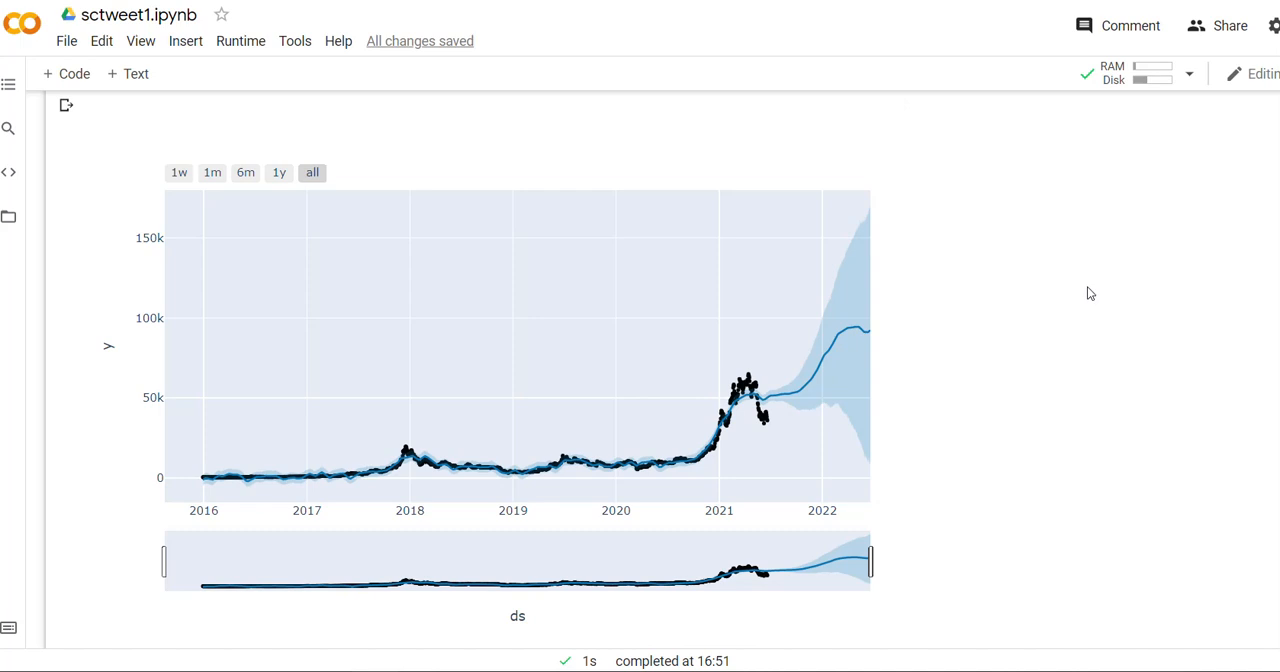
mouse_move(1084, 296)
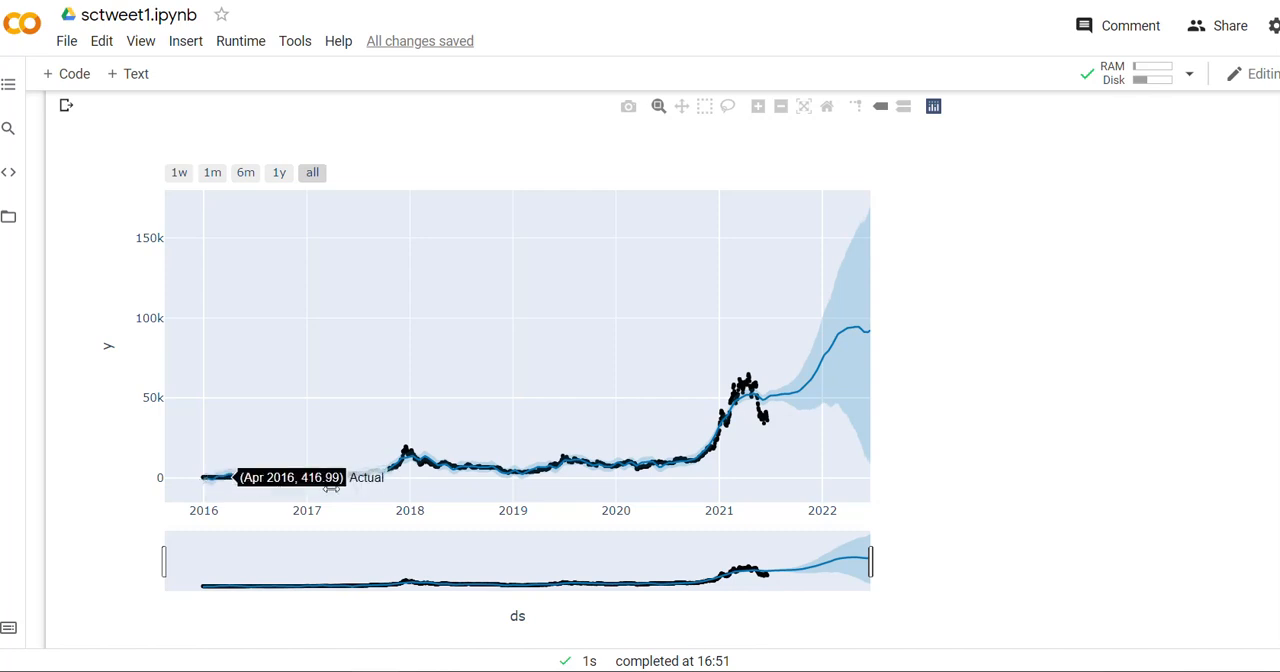
mouse_move(764, 424)
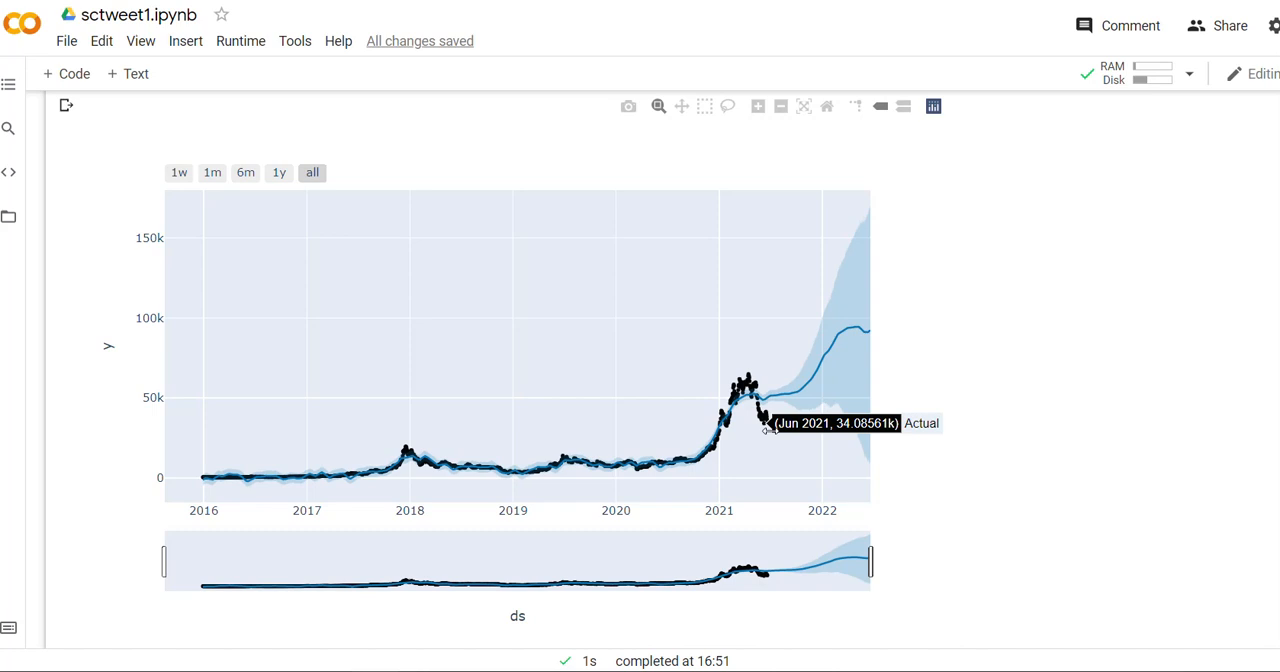
mouse_move(742, 374)
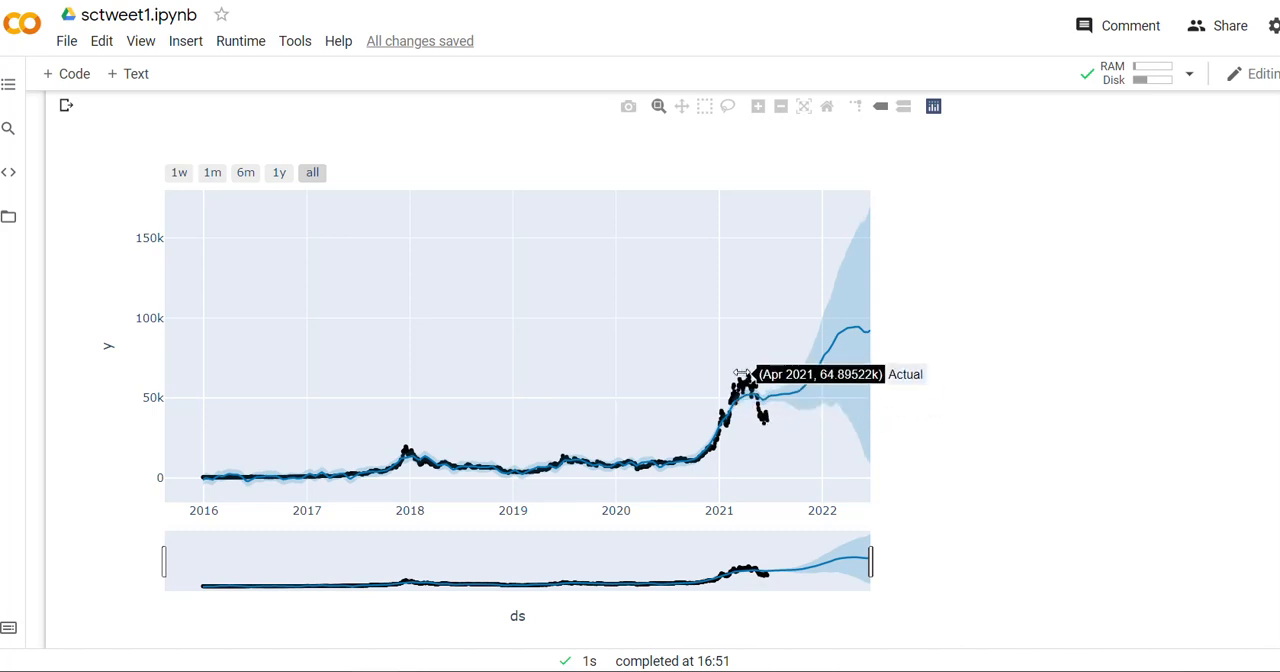
mouse_move(344, 476)
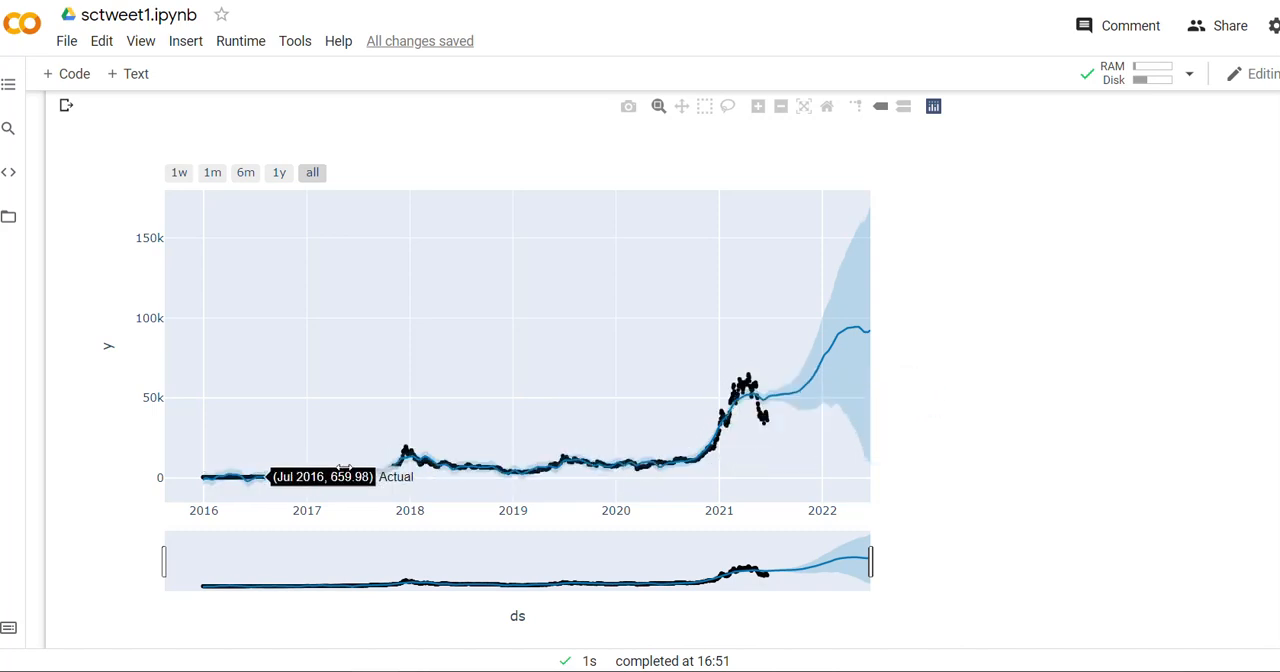
mouse_move(410, 450)
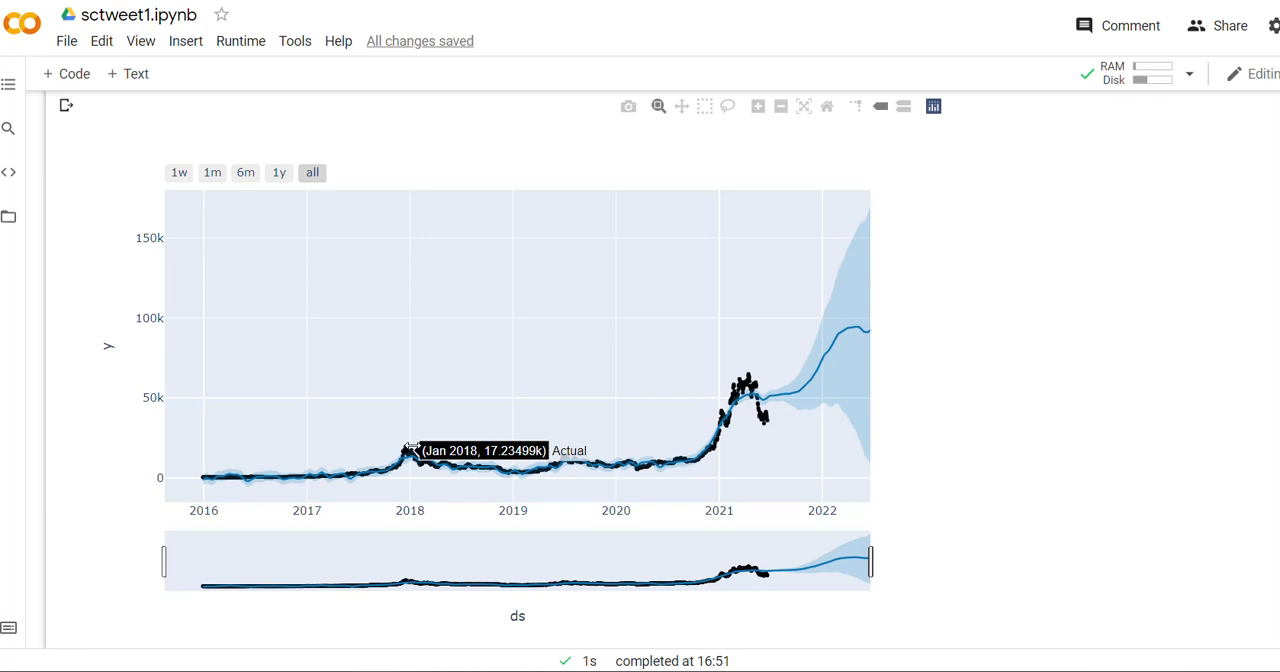
mouse_move(722, 412)
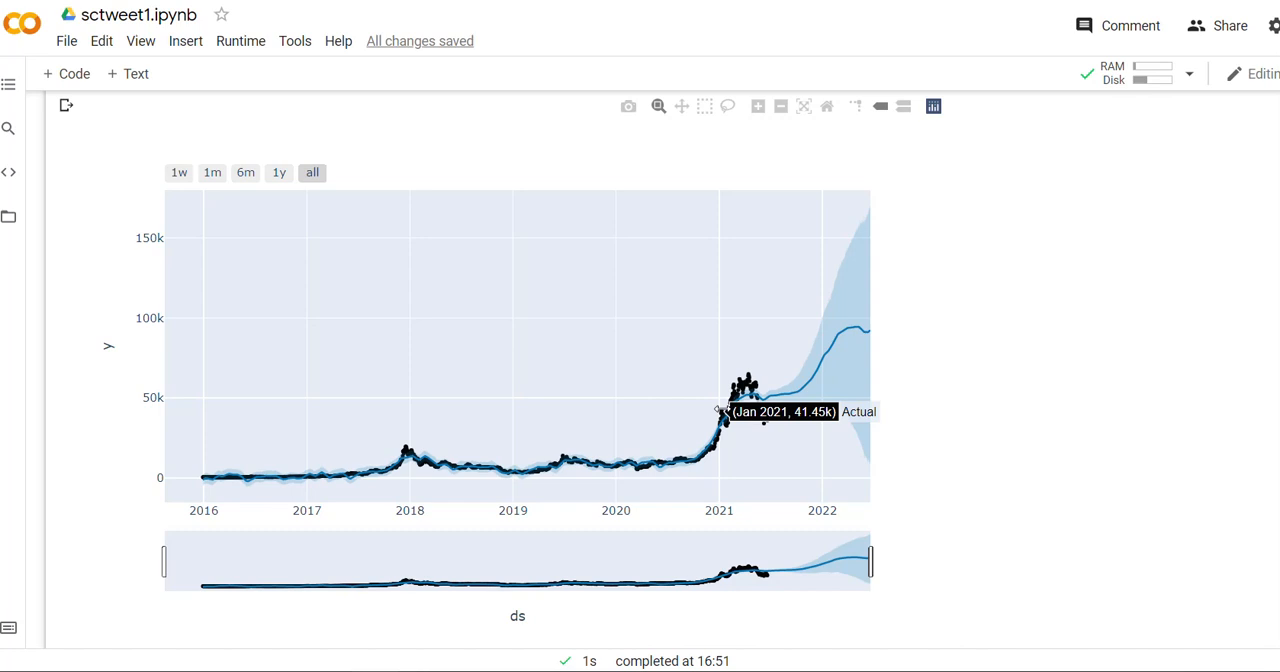
mouse_move(762, 404)
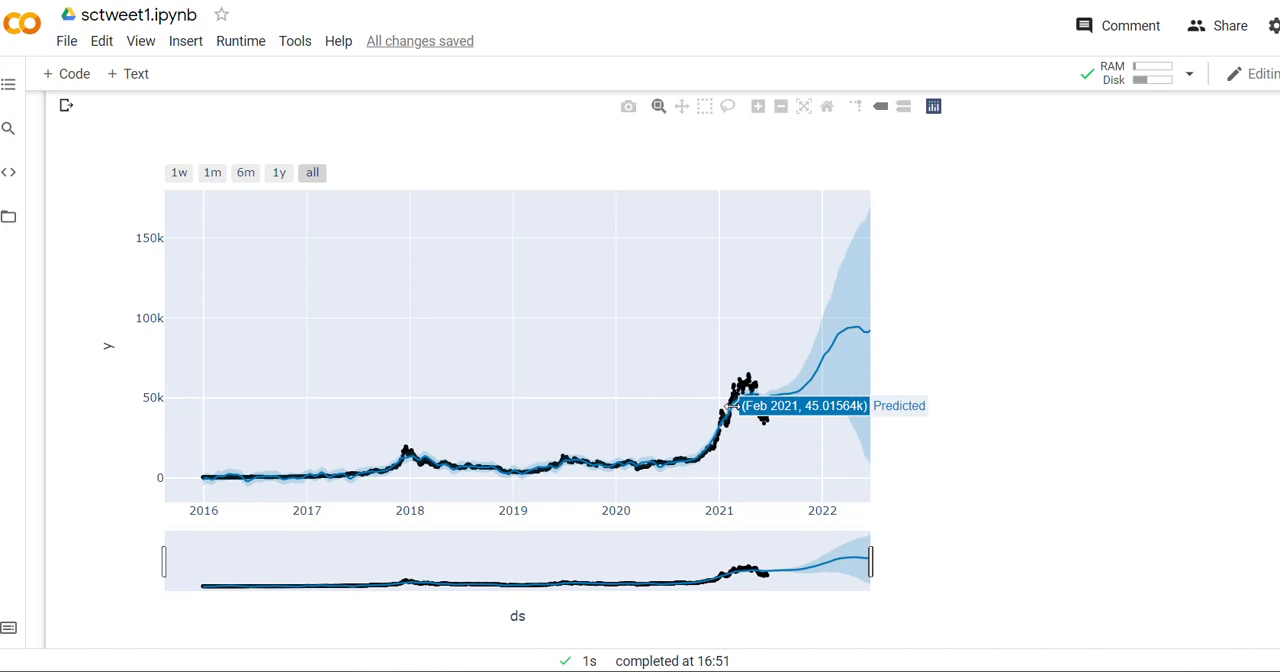
mouse_move(764, 576)
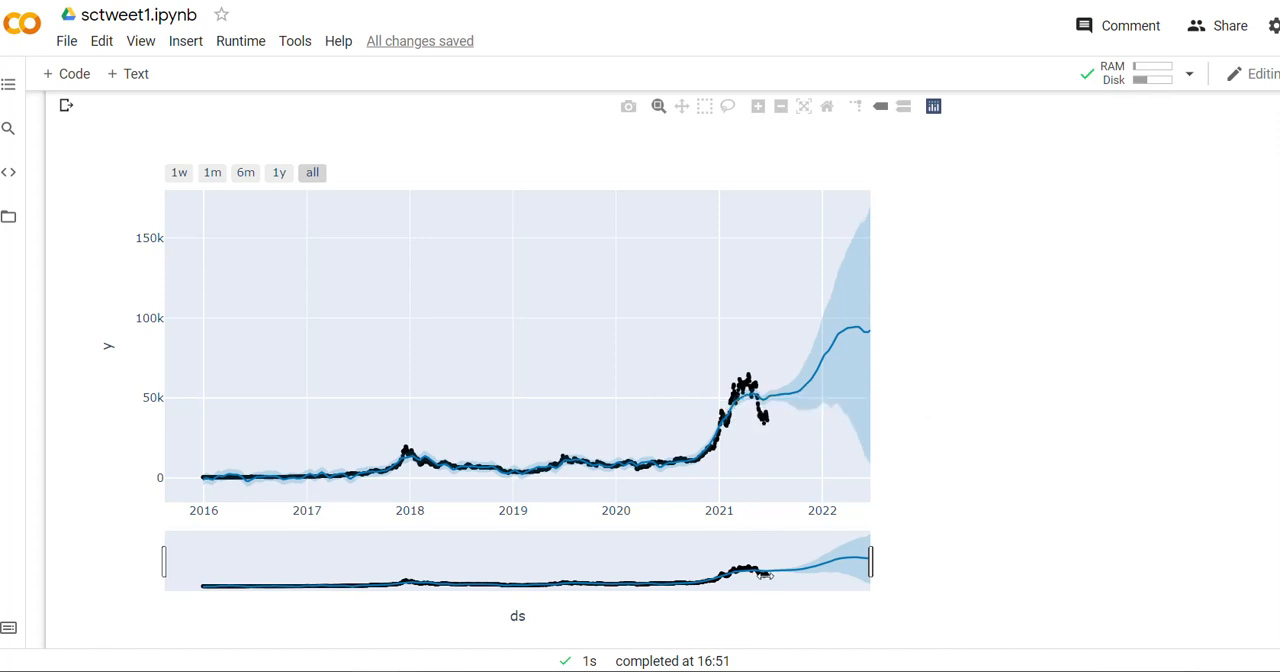
mouse_move(768, 572)
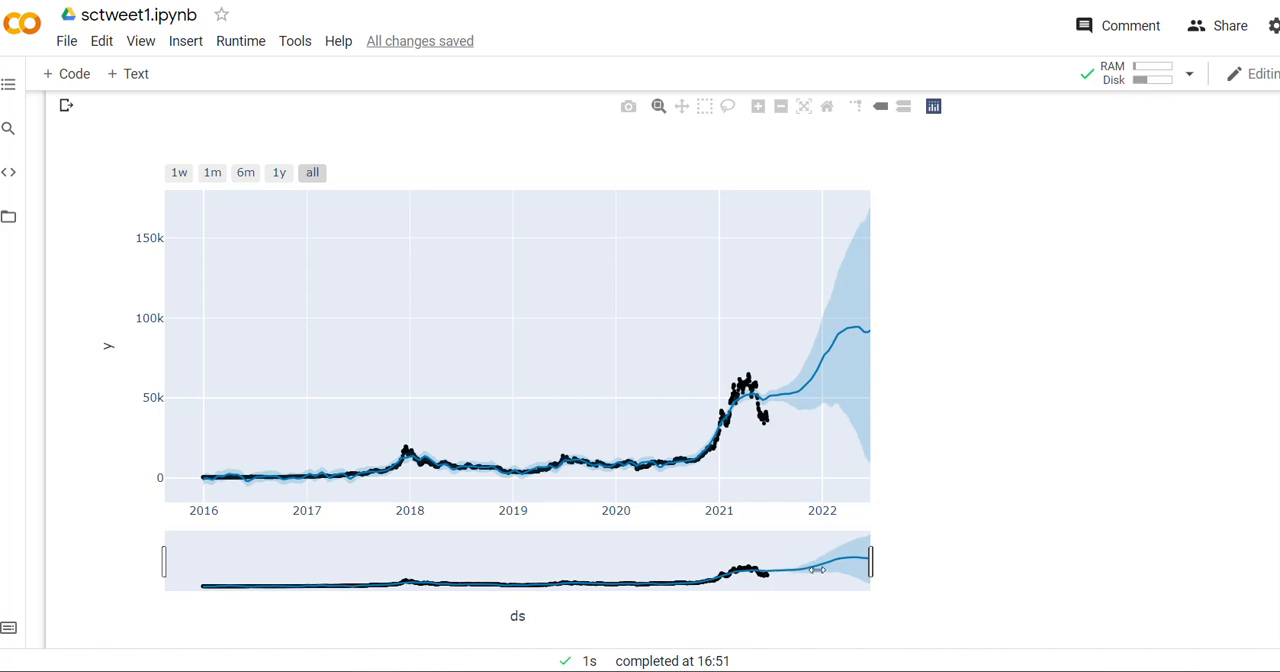
mouse_move(848, 562)
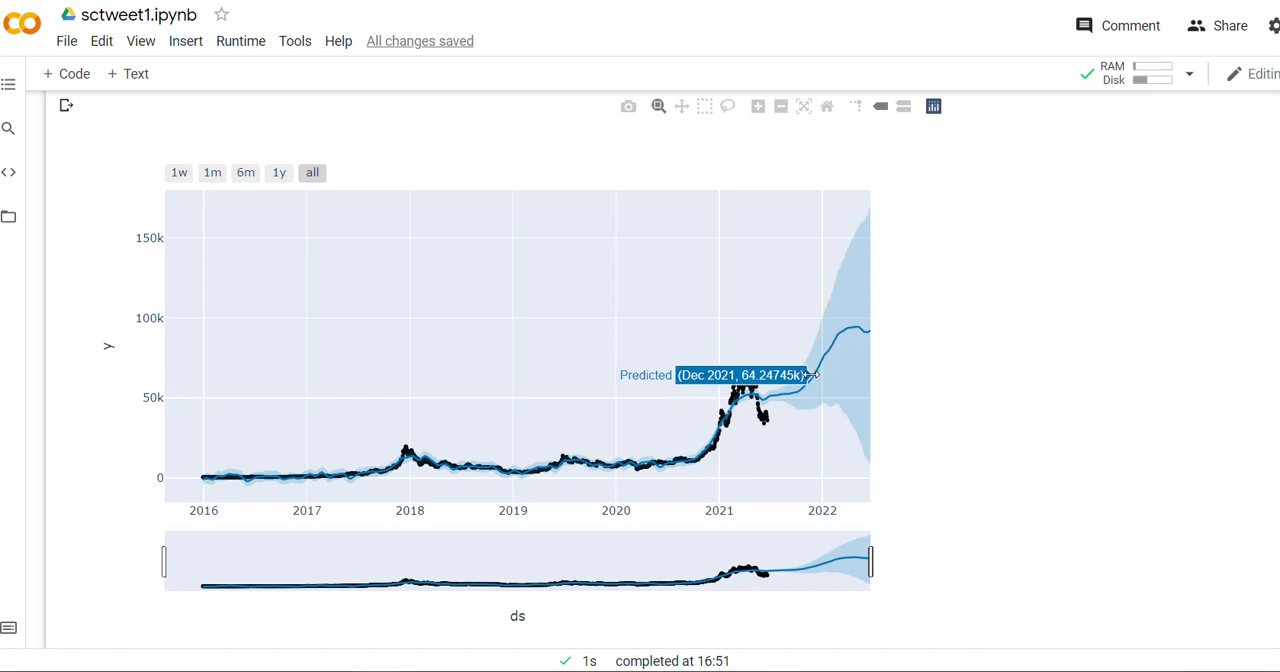
mouse_move(770, 396)
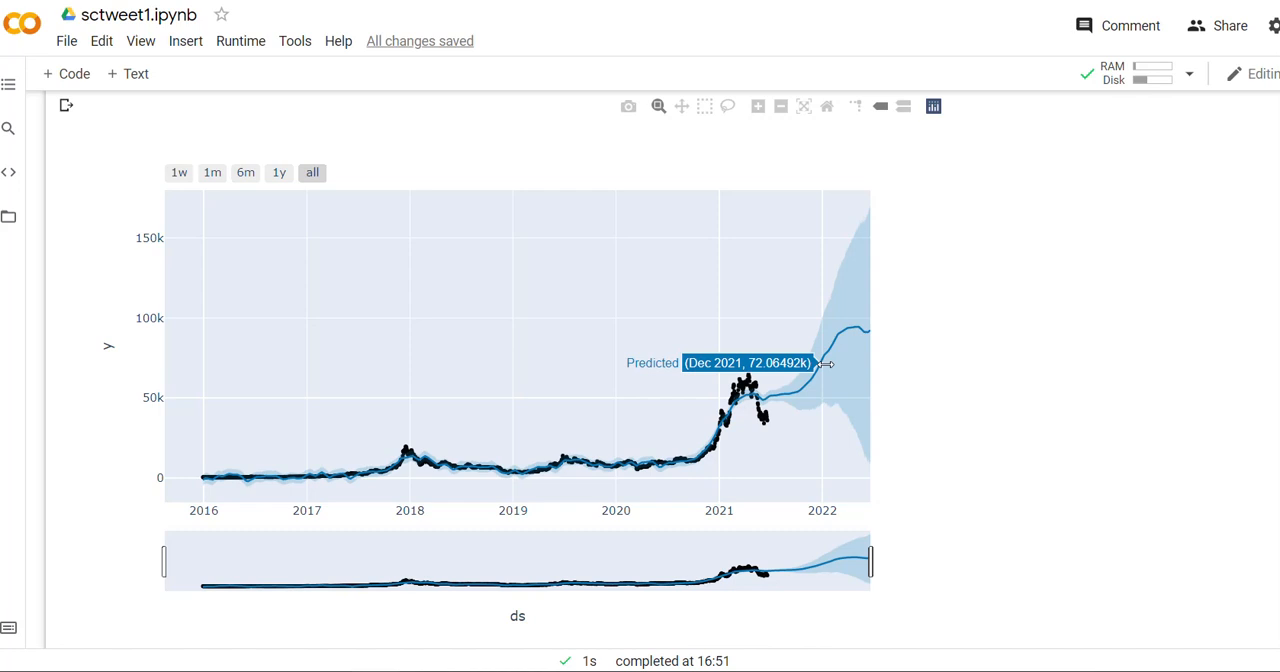
mouse_move(860, 332)
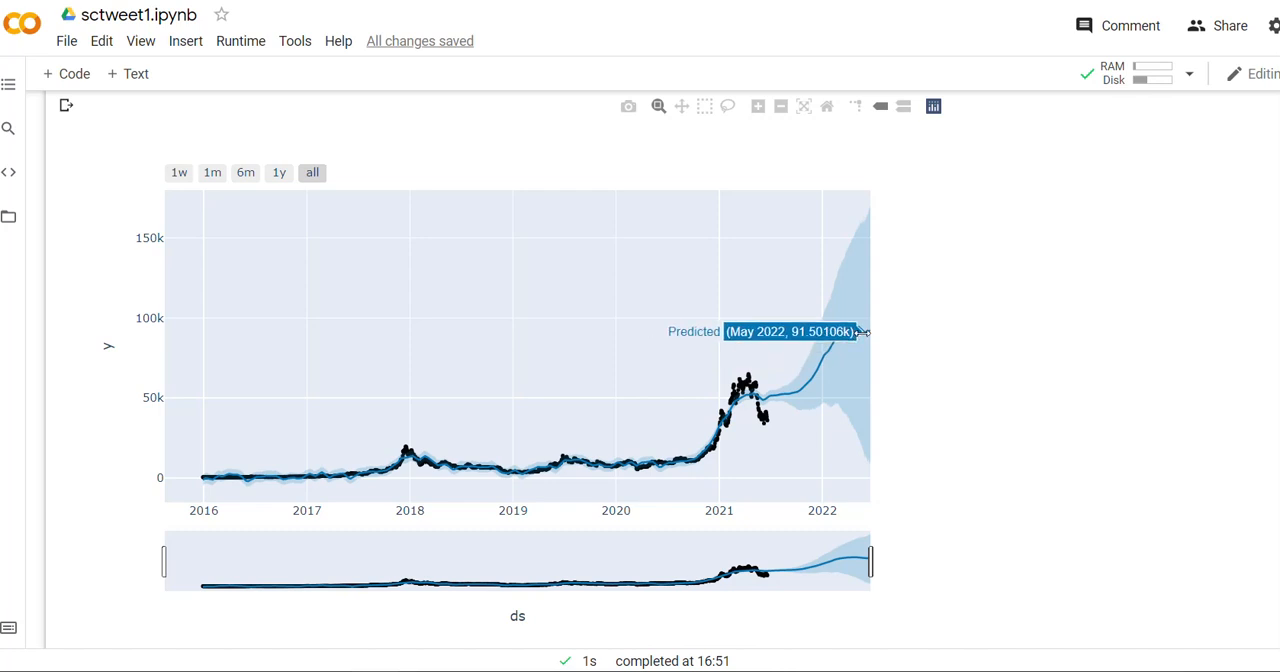
mouse_move(844, 328)
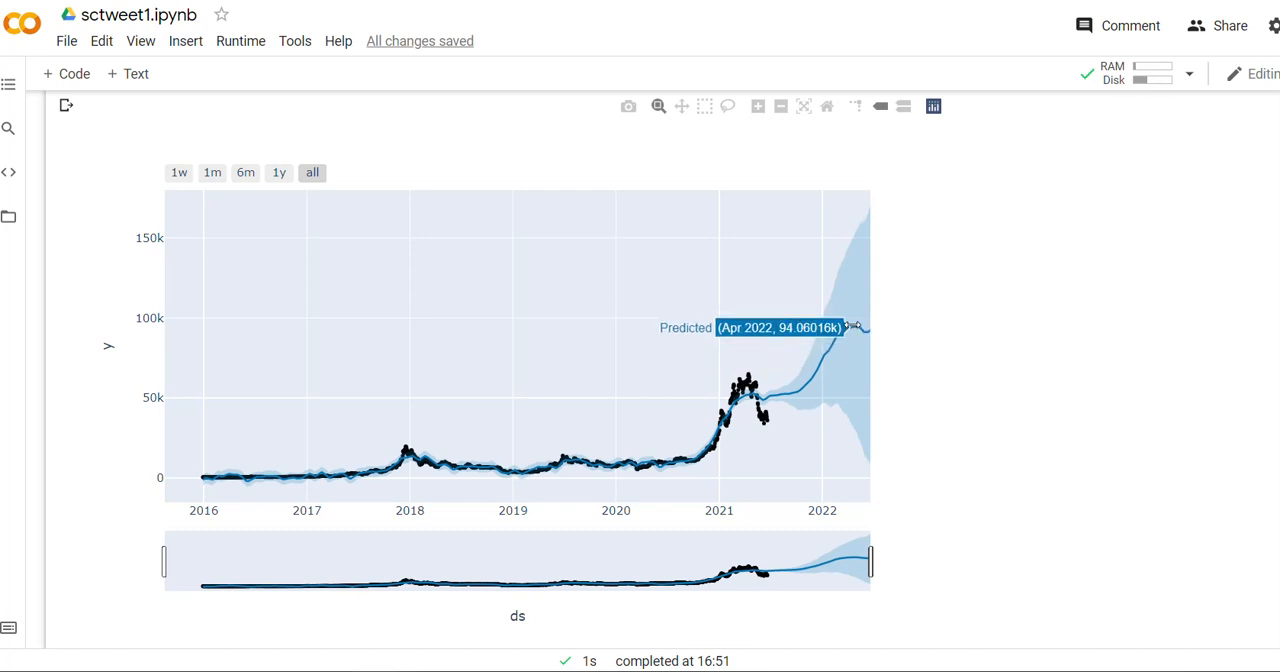
mouse_move(892, 328)
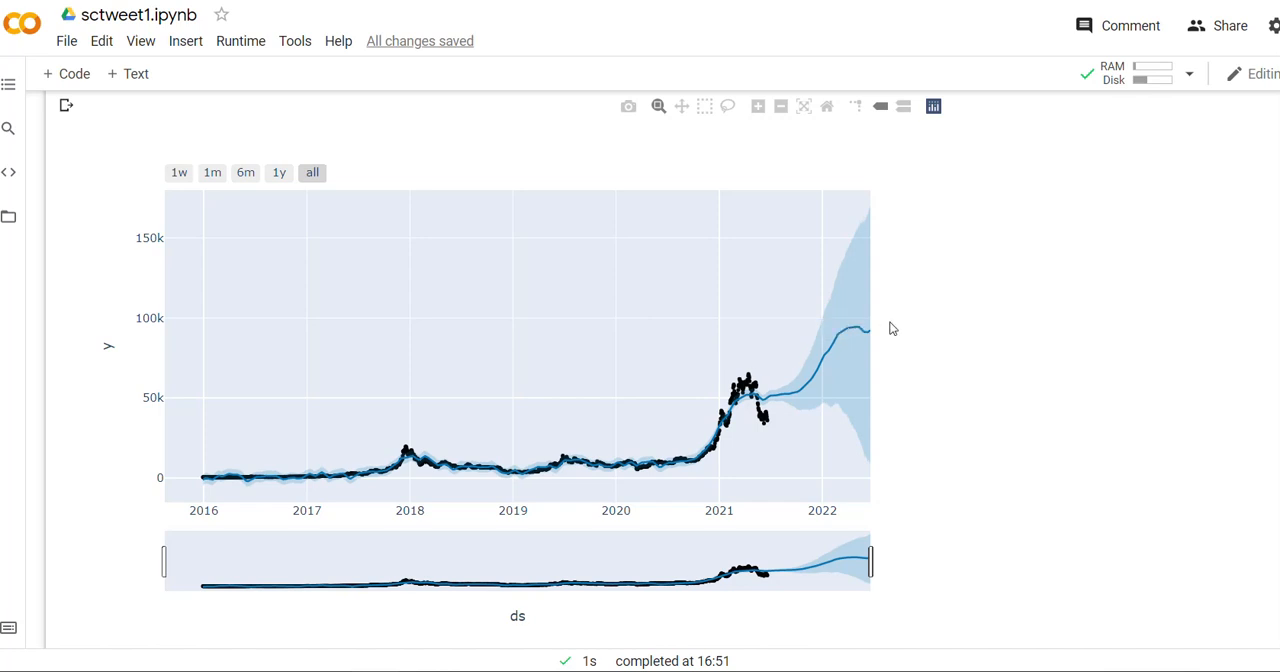
mouse_move(856, 328)
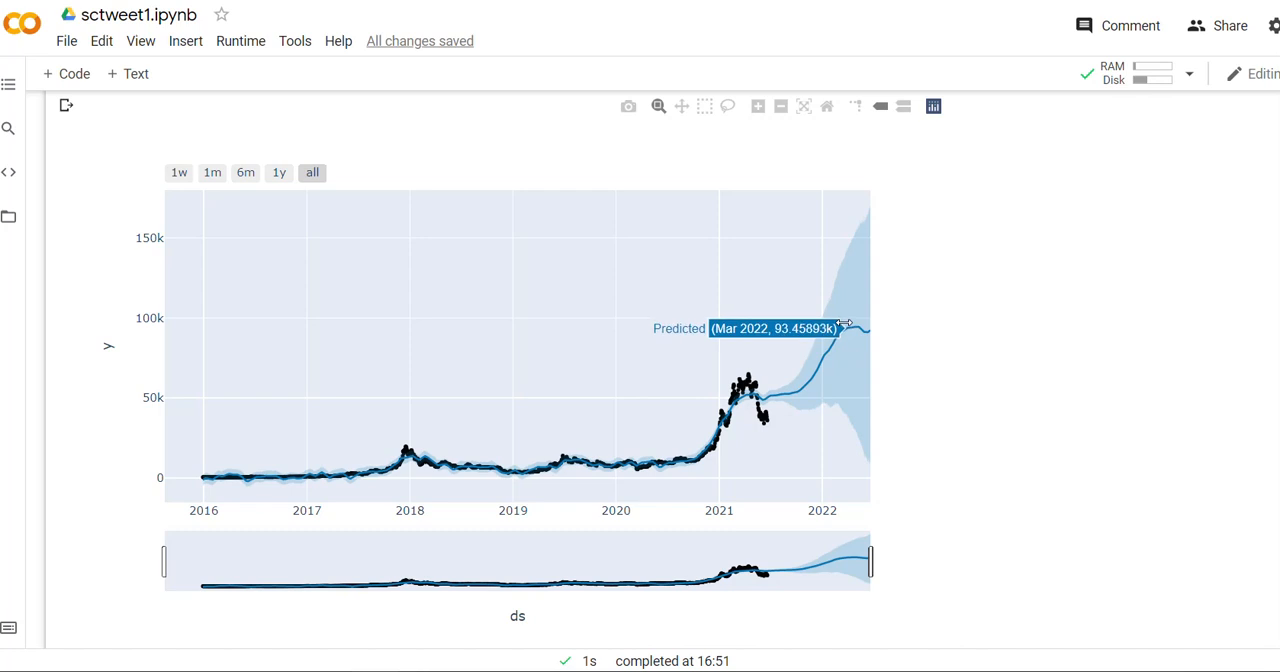
mouse_move(844, 328)
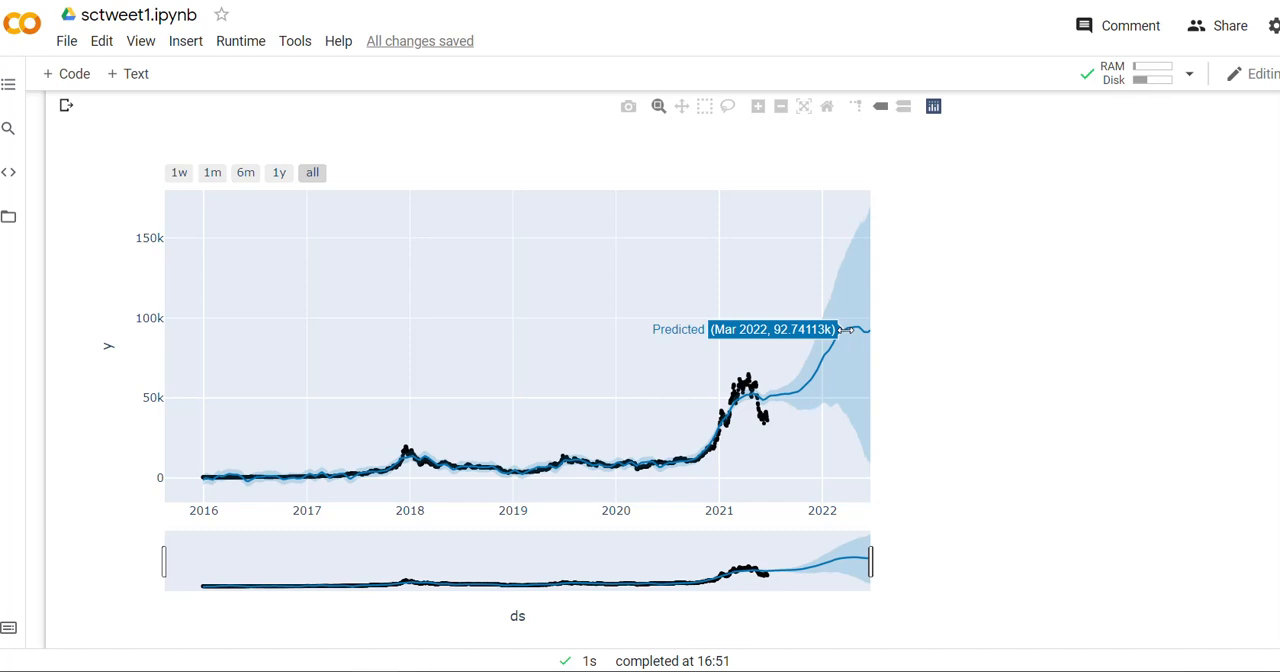
mouse_move(436, 118)
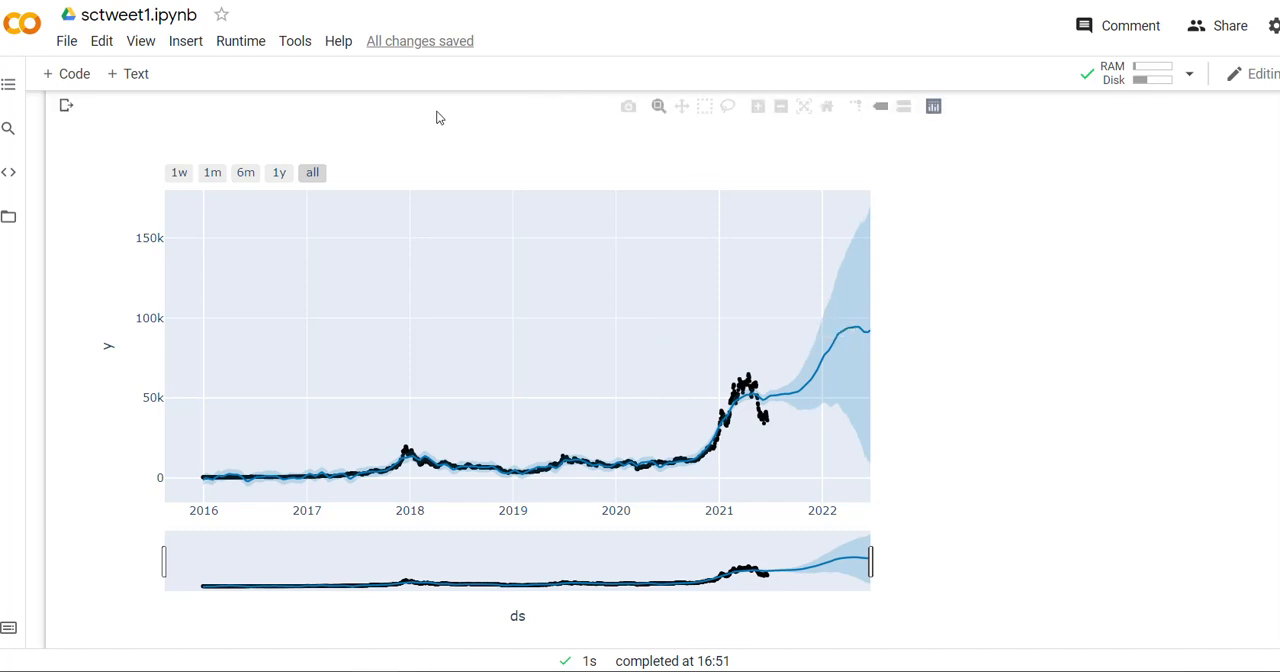